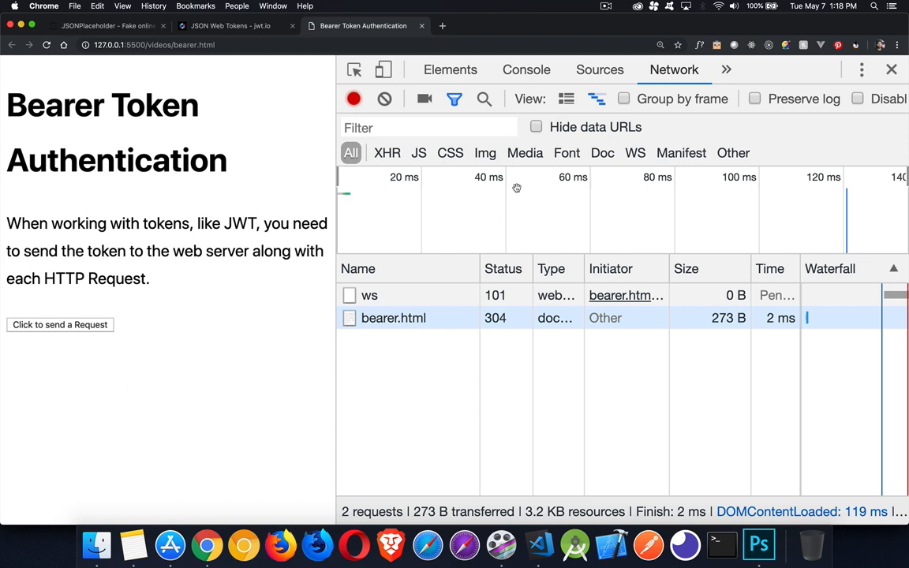
pyautogui.moveTo(196, 213)
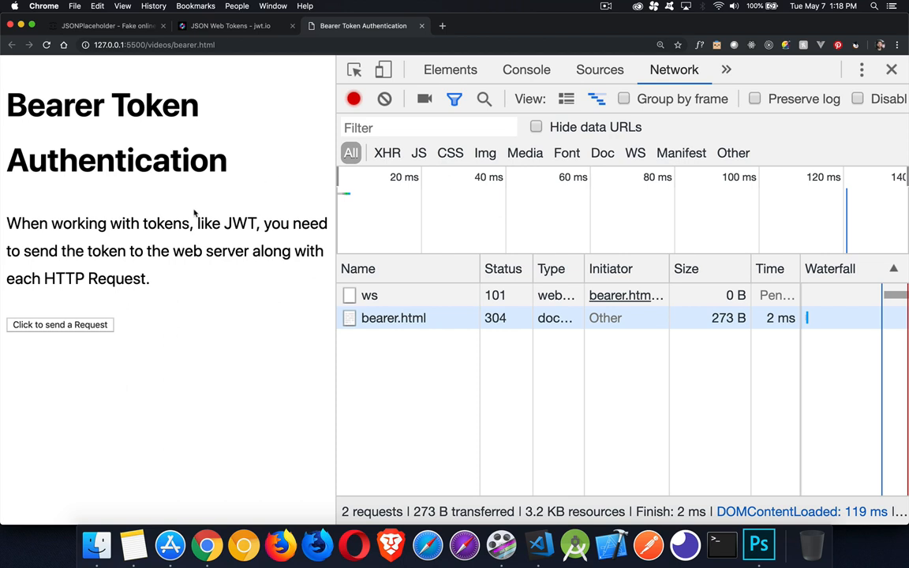
# Switch Chrome to the 'JSON Web Tokens - jwt.io' tab
pyautogui.click(228, 25)
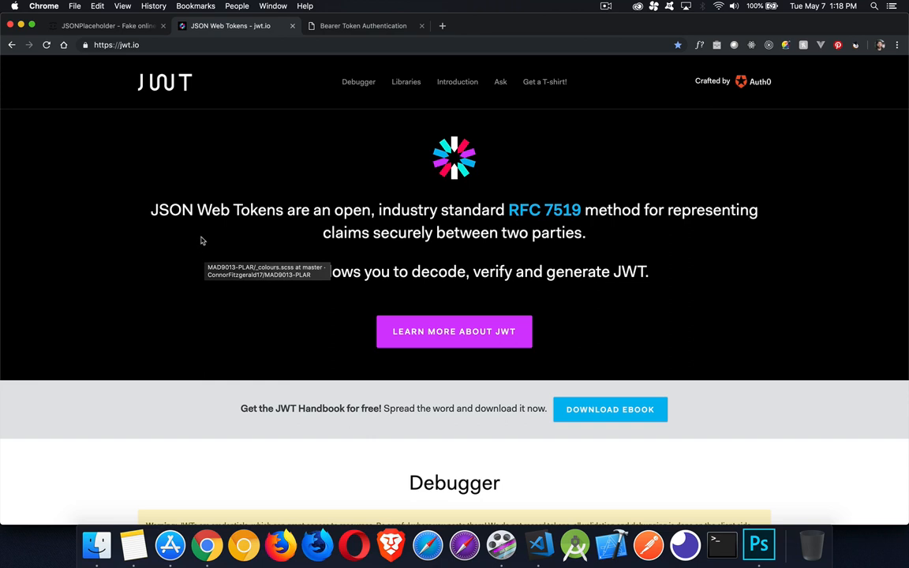
pyautogui.moveTo(151, 182)
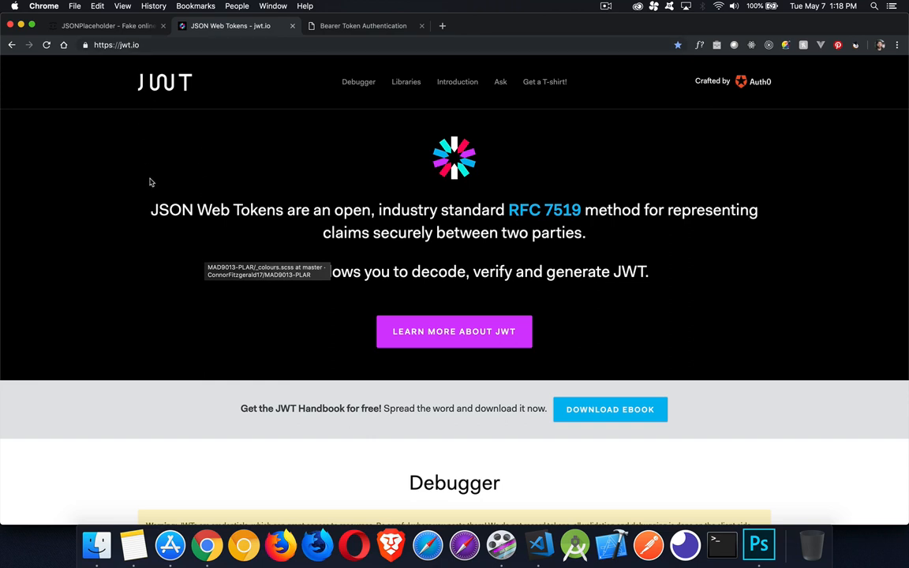
# Scroll down jwt.io to the Debugger's Encoded and Decoded panels
pyautogui.scroll(-3)
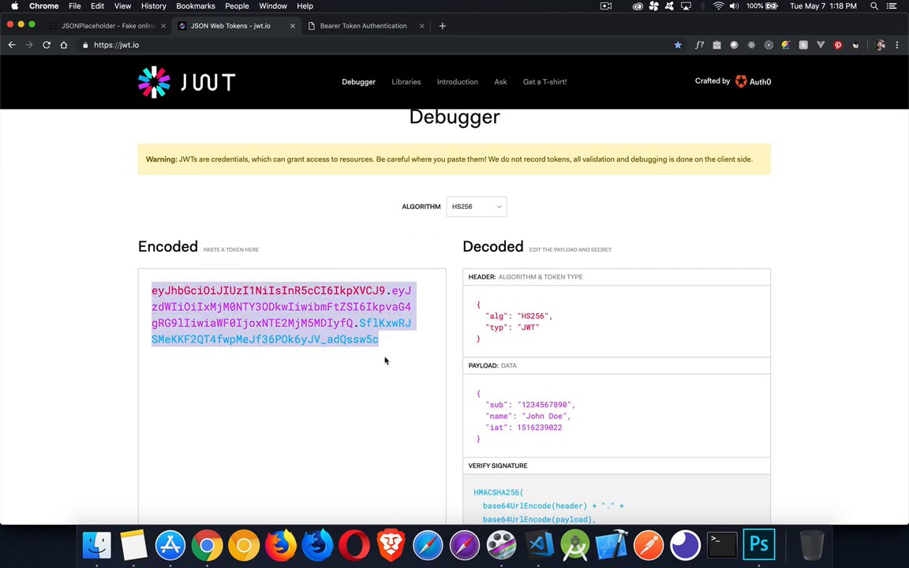
pyautogui.scroll(-3)
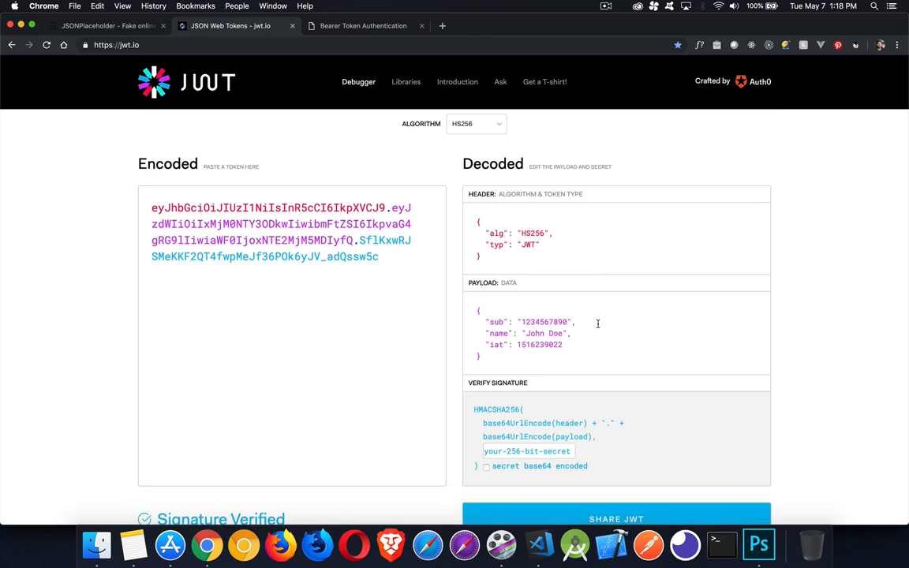
pyautogui.scroll(-3)
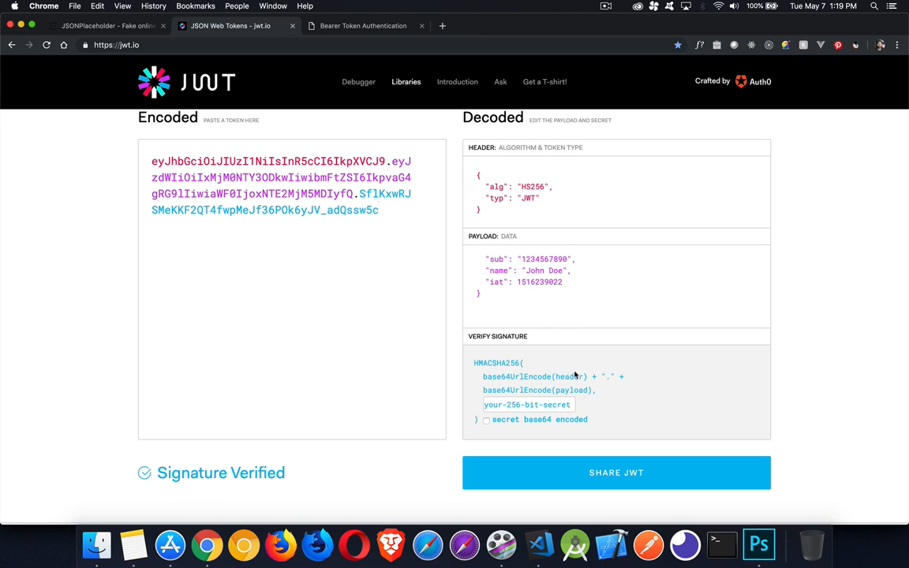
pyautogui.moveTo(527, 393)
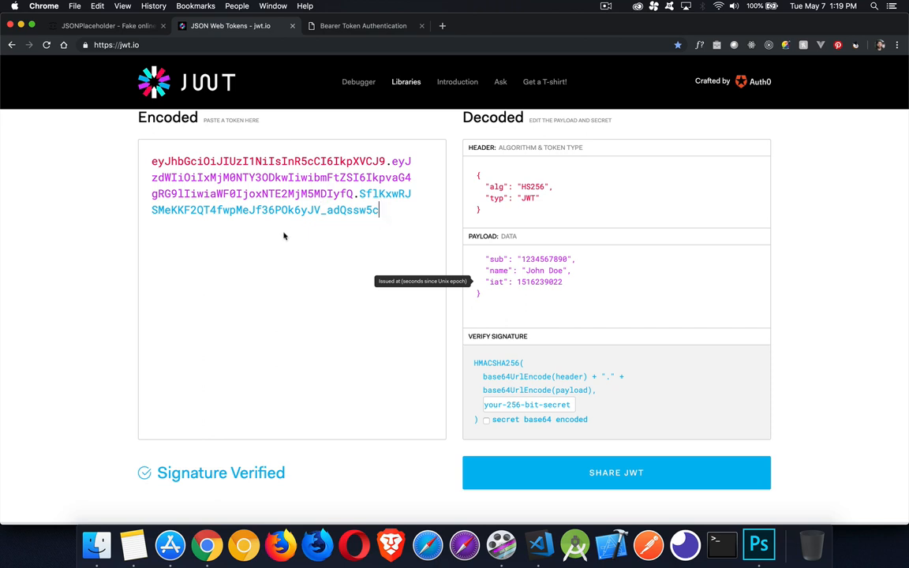
pyautogui.moveTo(298, 148)
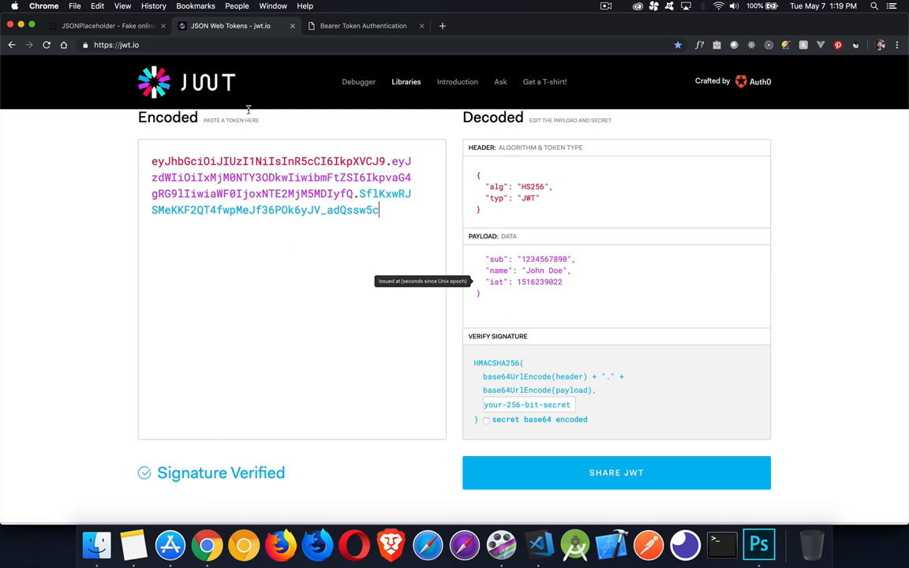
# Browse the JSONPlaceholder routes, then return to the Bearer Token Authentication tab
pyautogui.click(106, 25)
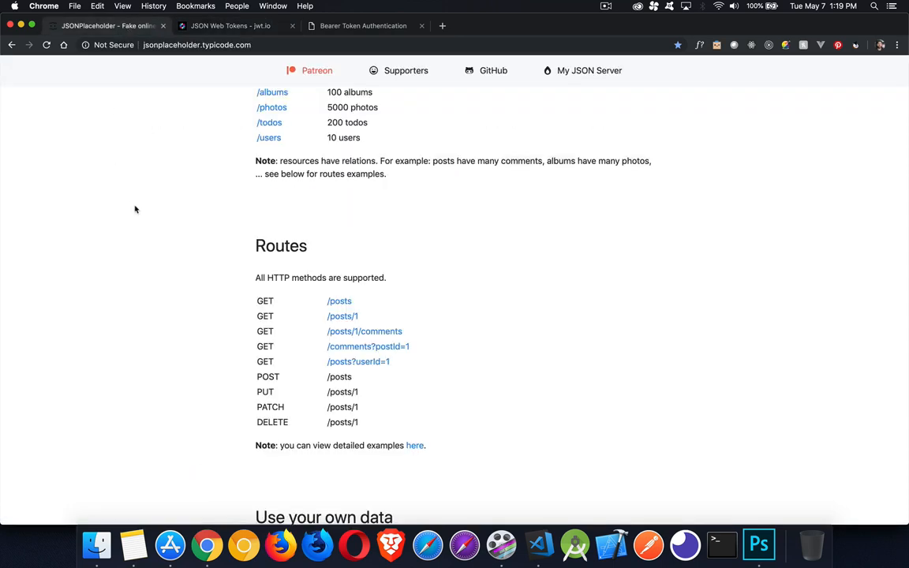
pyautogui.scroll(3)
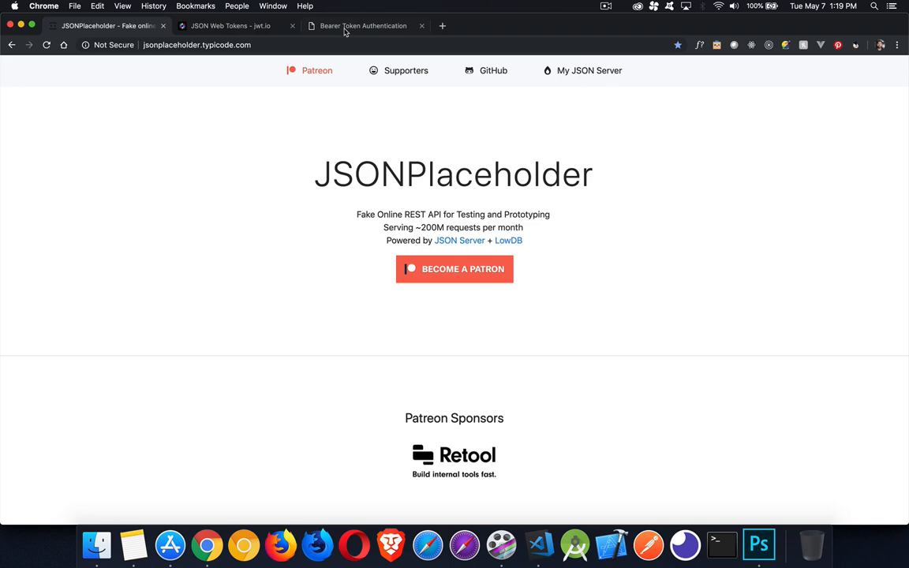
pyautogui.click(363, 25)
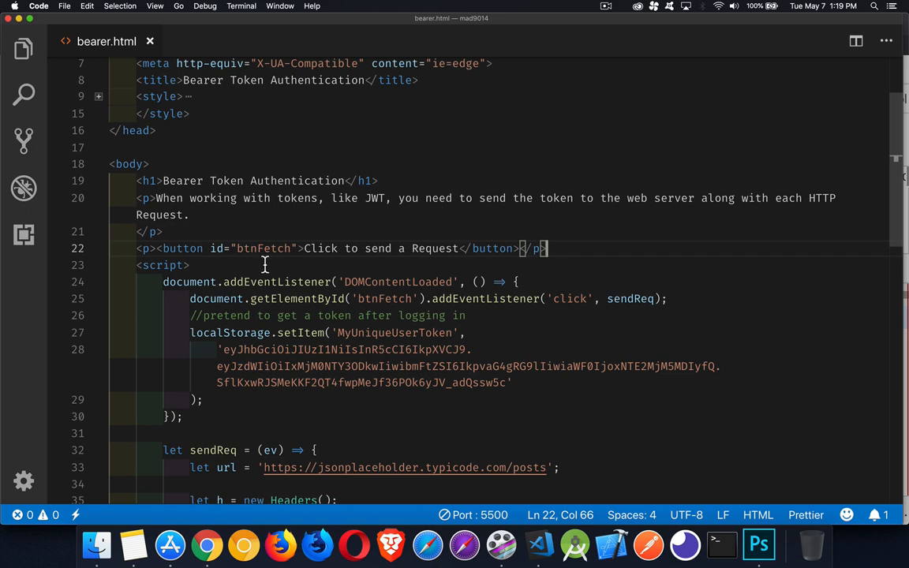
# Replace localStorage with sessionStorage on line 27 and select the JWT token string
pyautogui.doubleClick(398, 282)
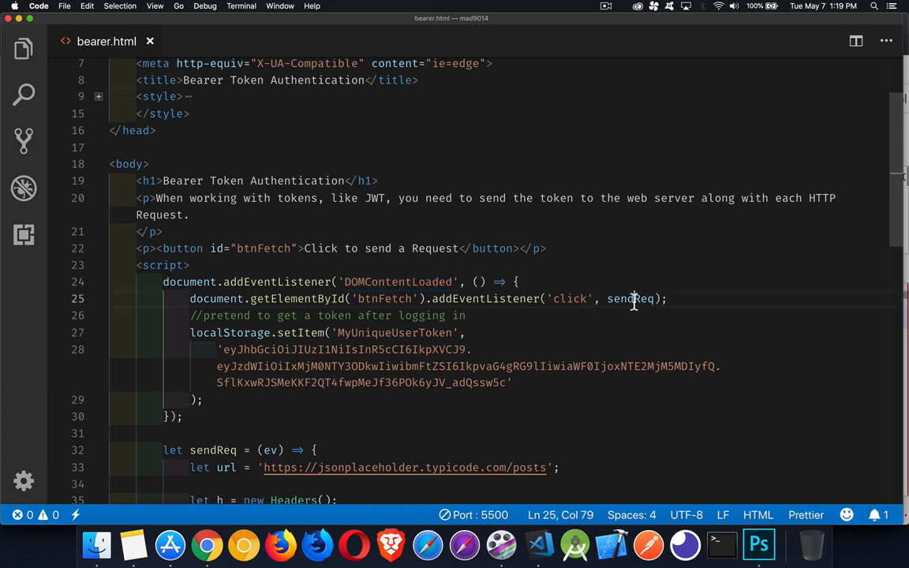
pyautogui.doubleClick(631, 299)
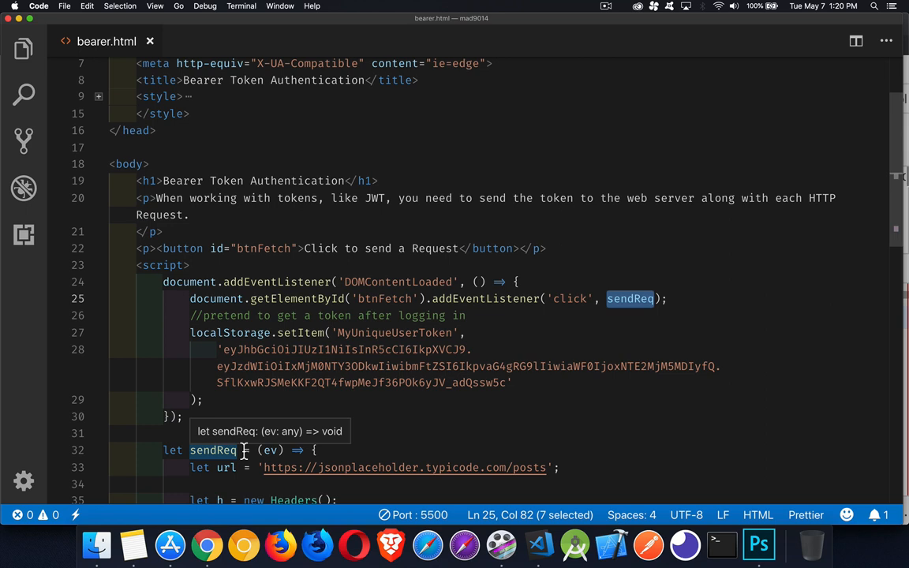
pyautogui.moveTo(375, 501)
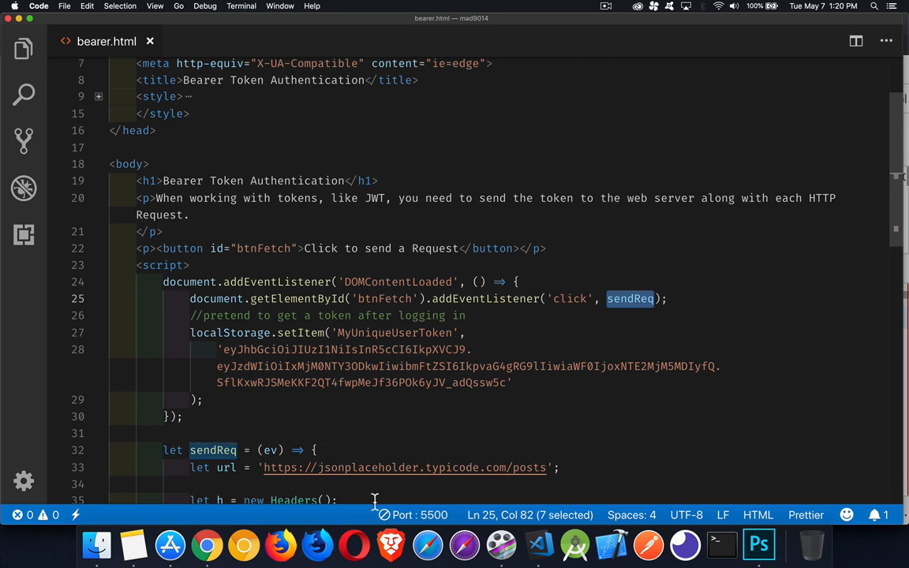
pyautogui.moveTo(405, 467)
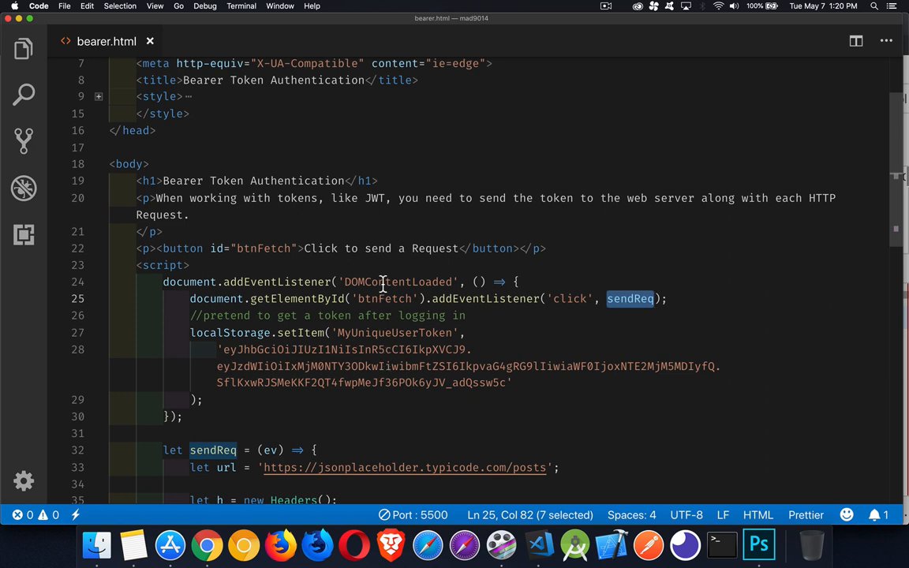
pyautogui.scroll(-3)
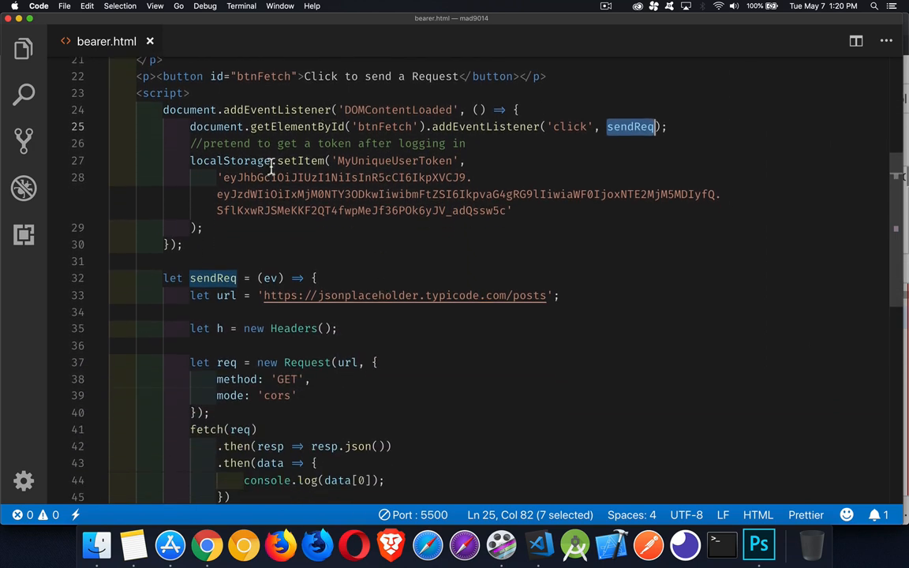
pyautogui.doubleClick(230, 161)
pyautogui.write('session')
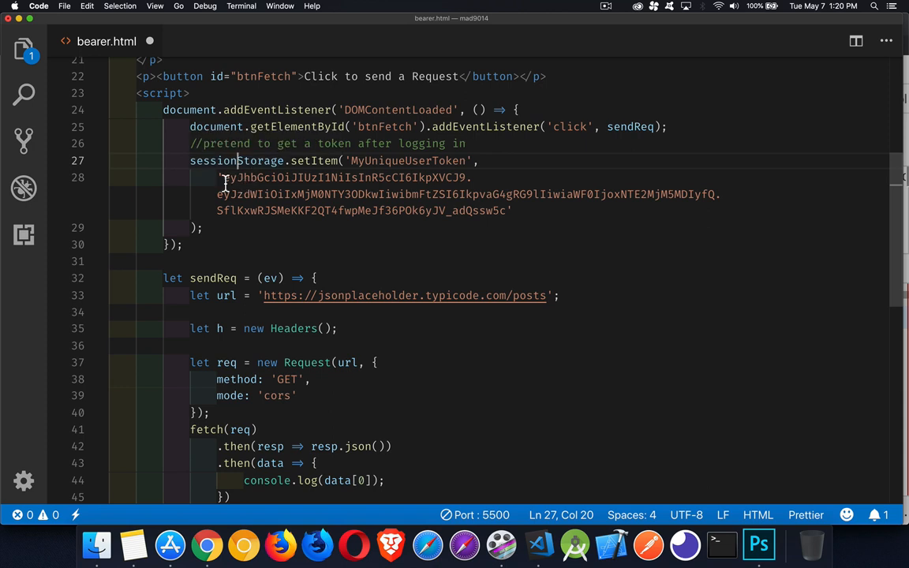
pyautogui.moveTo(224, 178); pyautogui.dragTo(511, 210)
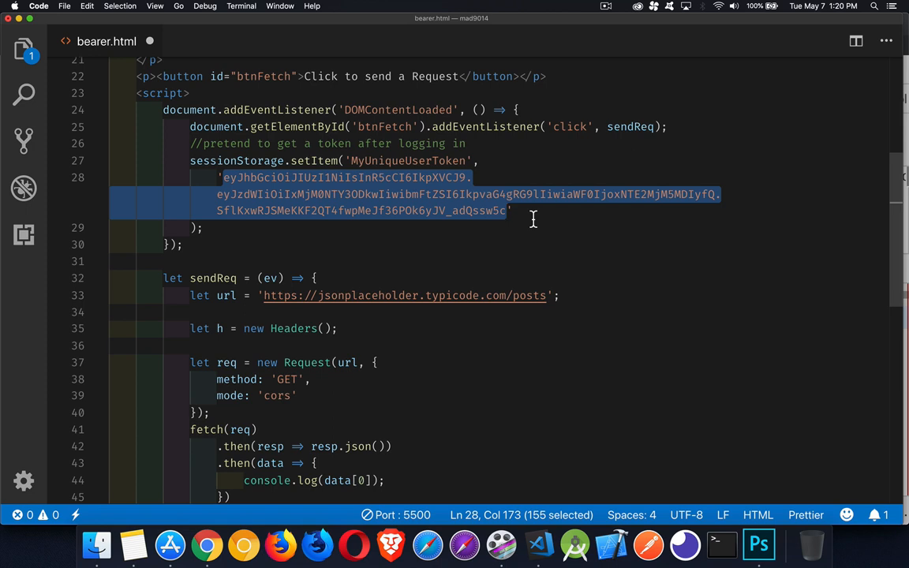
pyautogui.scroll(-3)
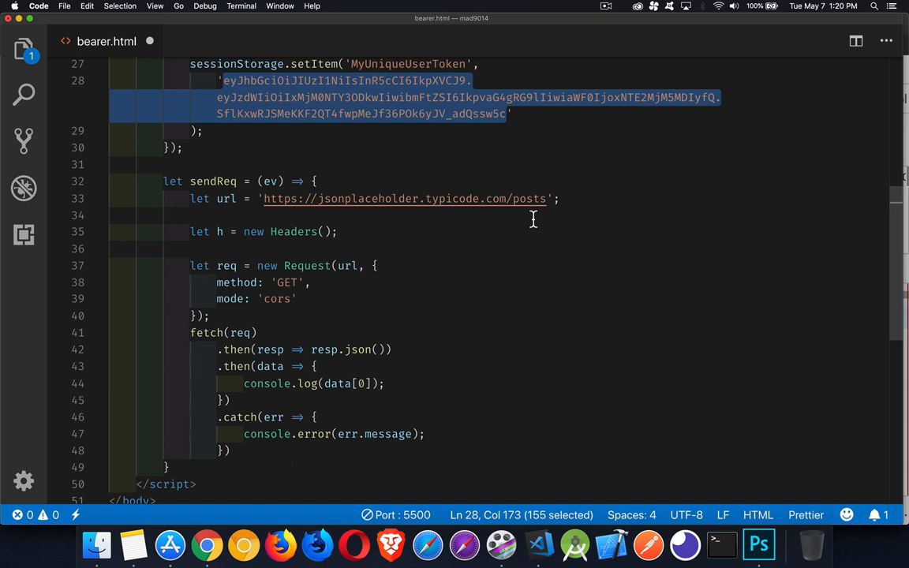
pyautogui.click(560, 198)
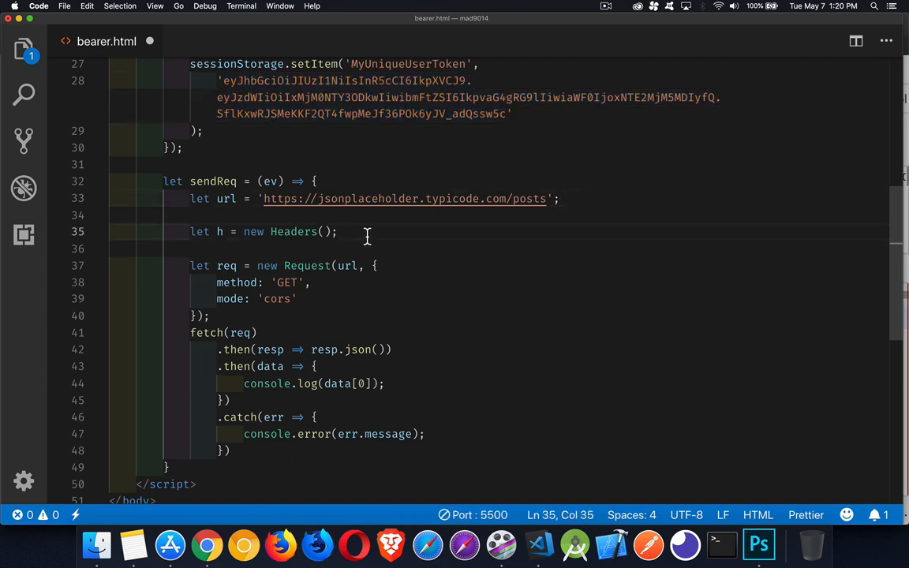
pyautogui.moveTo(274, 259)
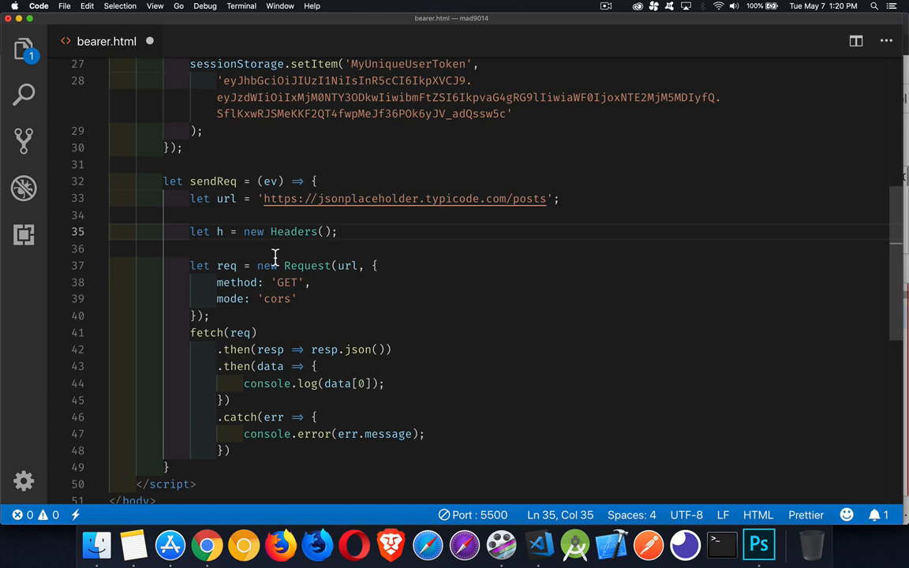
pyautogui.moveTo(304, 282)
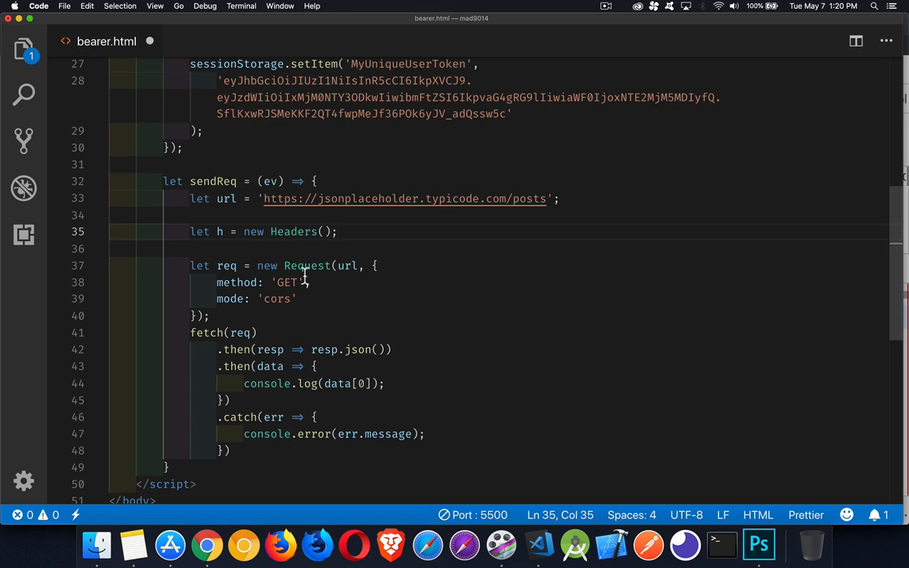
pyautogui.click(347, 265)
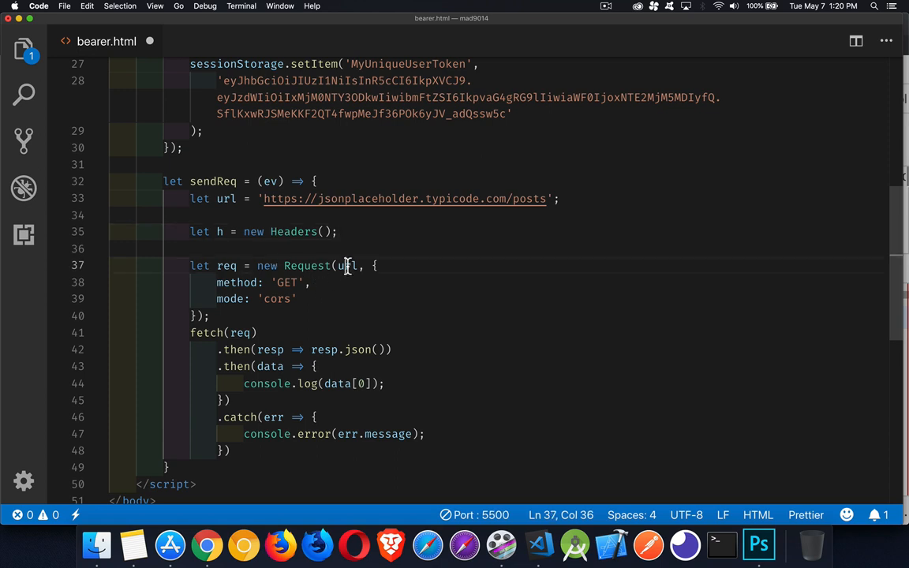
pyautogui.doubleClick(347, 265)
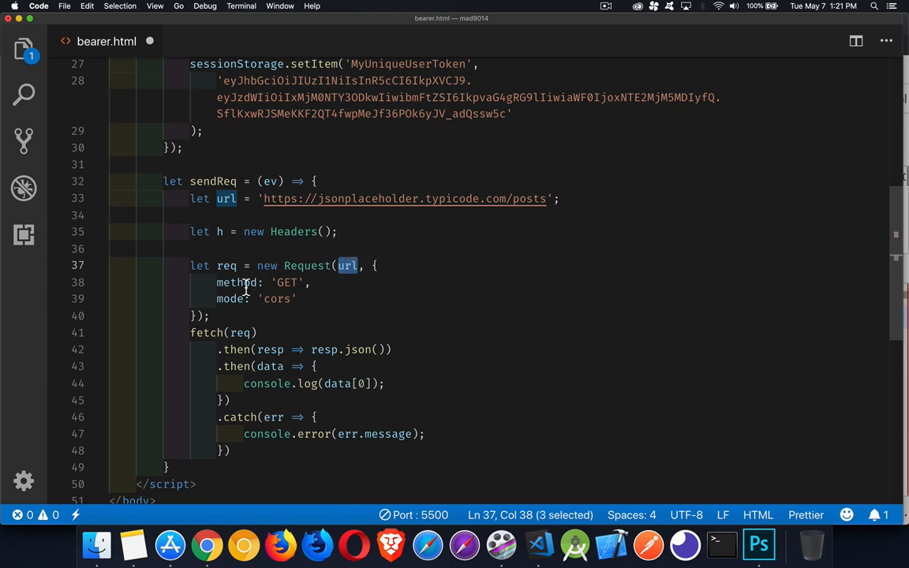
pyautogui.moveTo(313, 292)
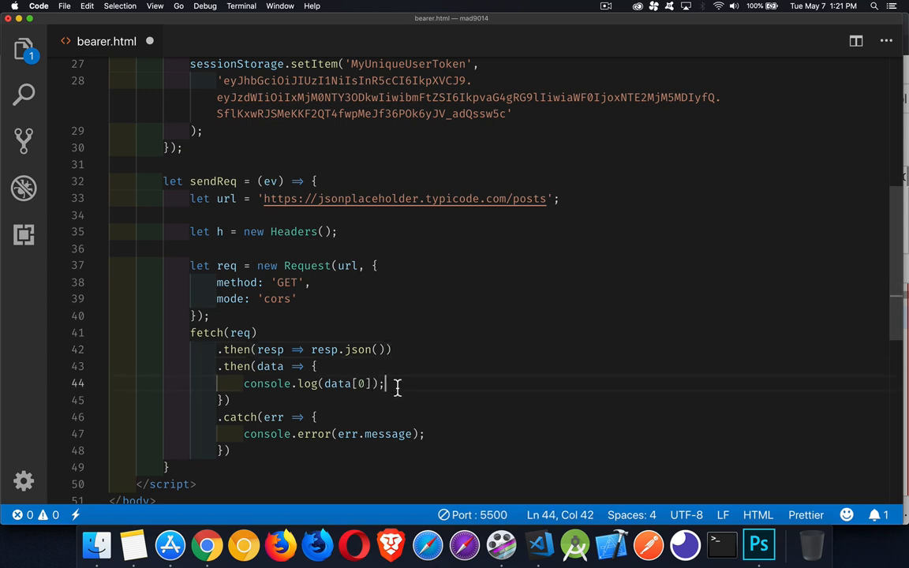
pyautogui.doubleClick(241, 416)
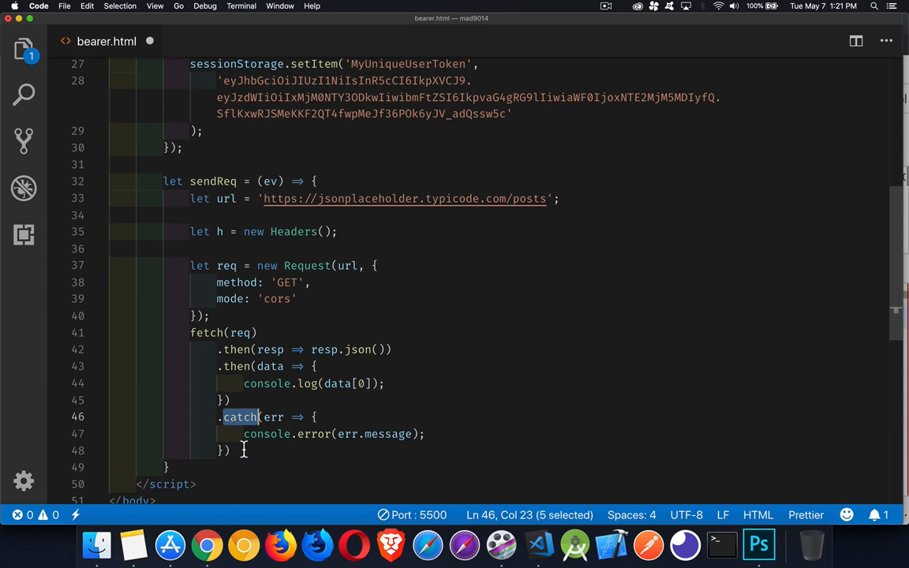
pyautogui.moveTo(244, 456)
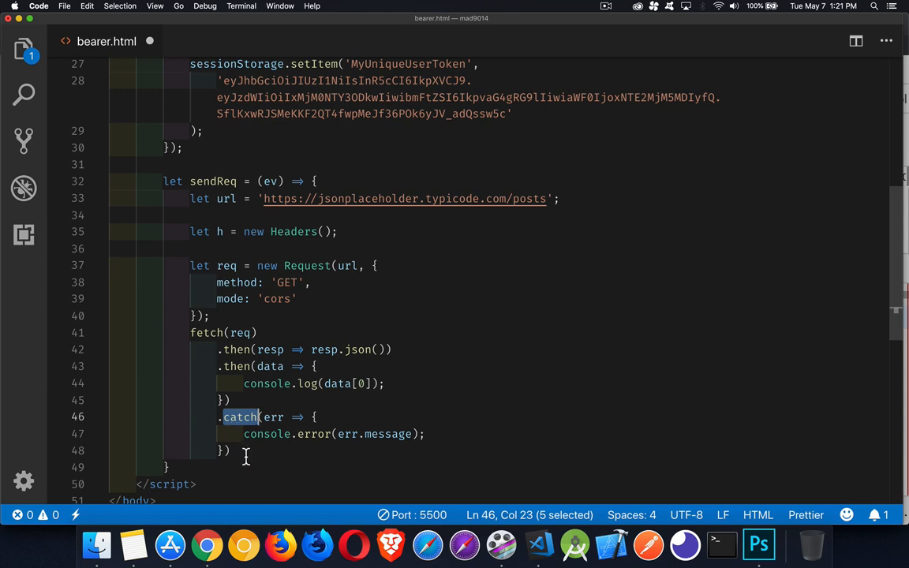
pyautogui.moveTo(353, 295)
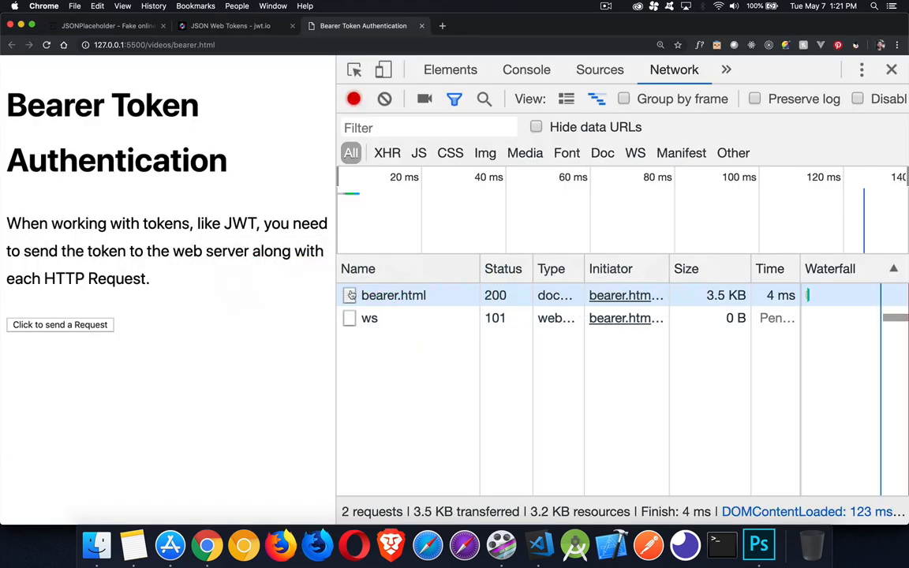
# Send a request from the bearer page and confirm the posts fetch returns 200
pyautogui.click(60, 325)
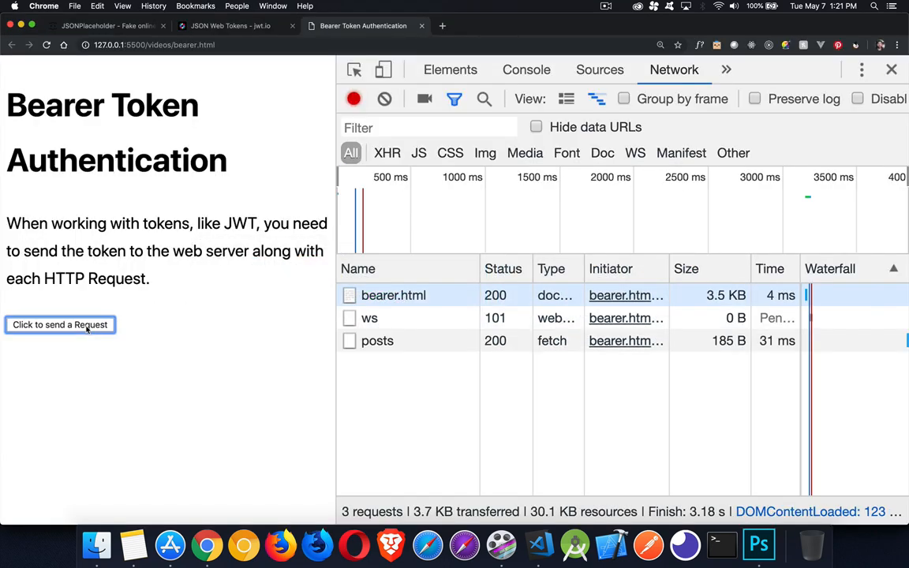
pyautogui.moveTo(377, 340)
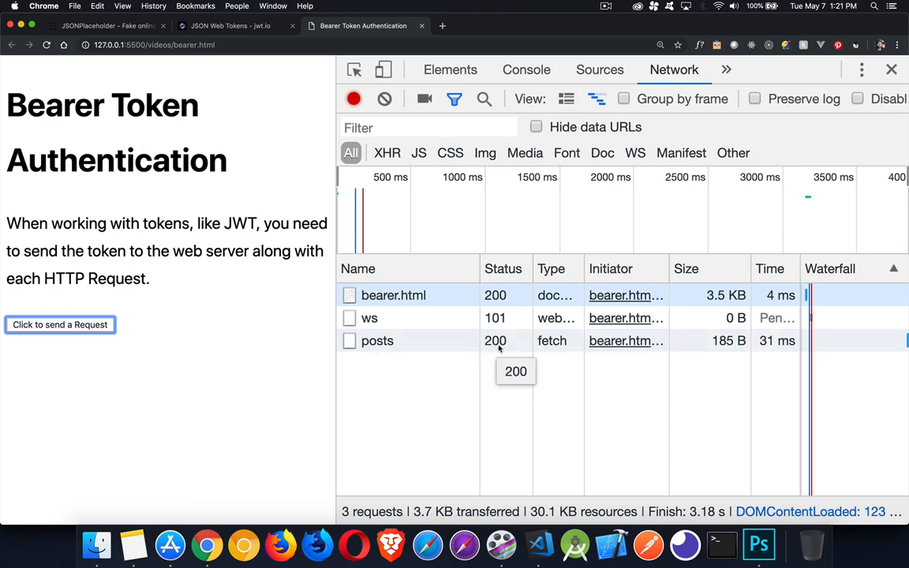
pyautogui.click(377, 340)
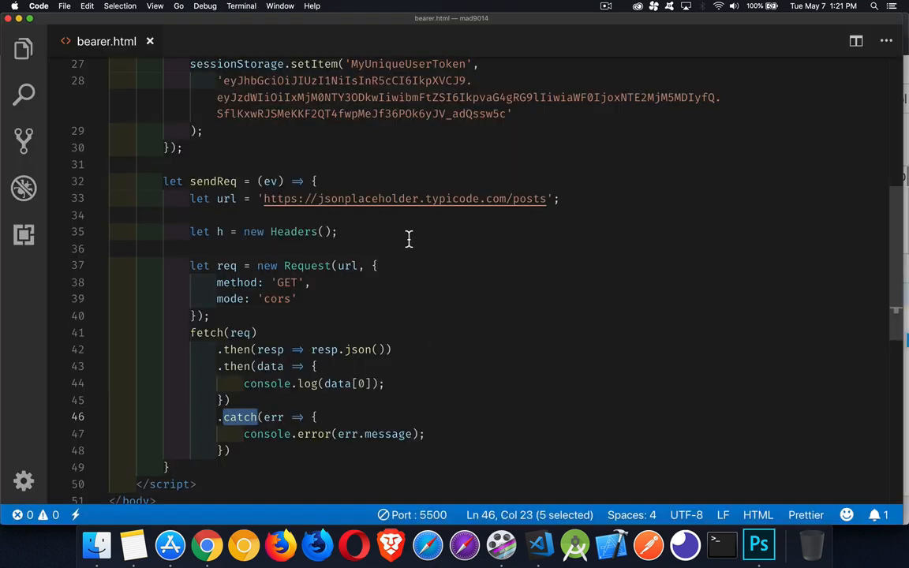
pyautogui.moveTo(399, 217)
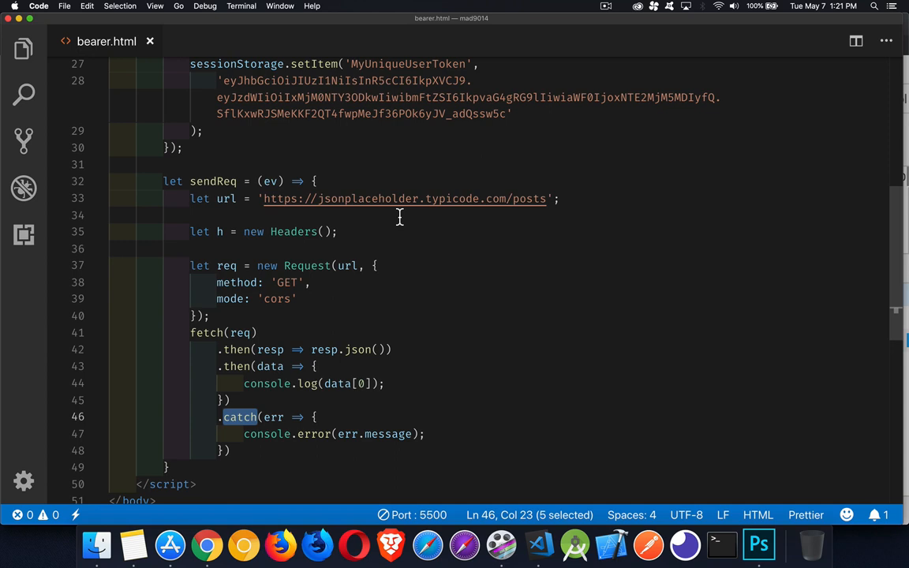
# Add h.append('Authentication', `Bearer ${token}`) after the Headers line
pyautogui.doubleClick(347, 265)
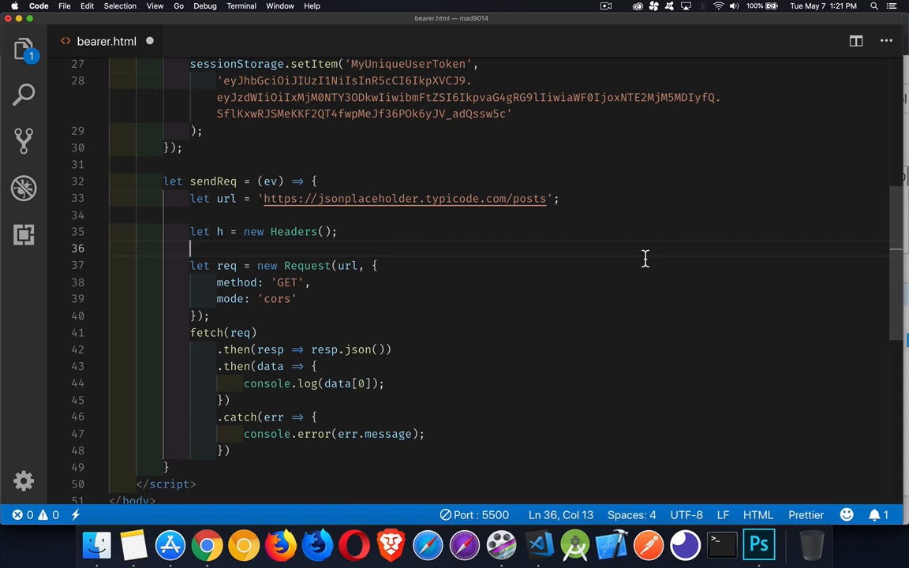
pyautogui.write('h')
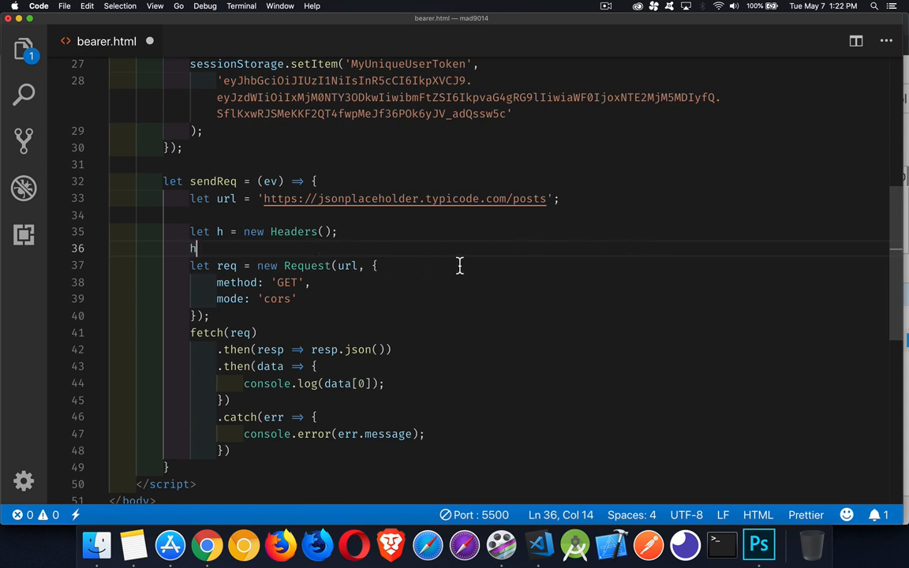
pyautogui.write('.append(')
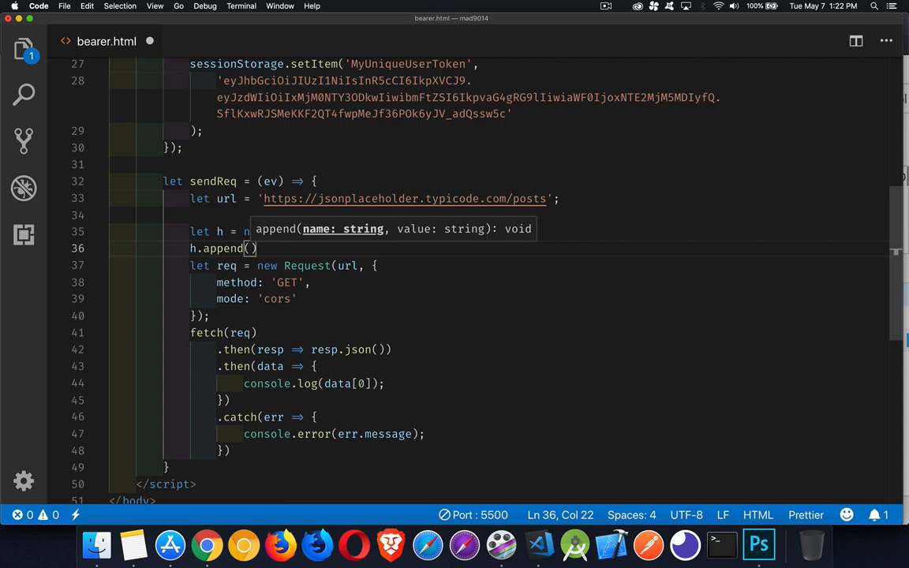
pyautogui.write("'A")
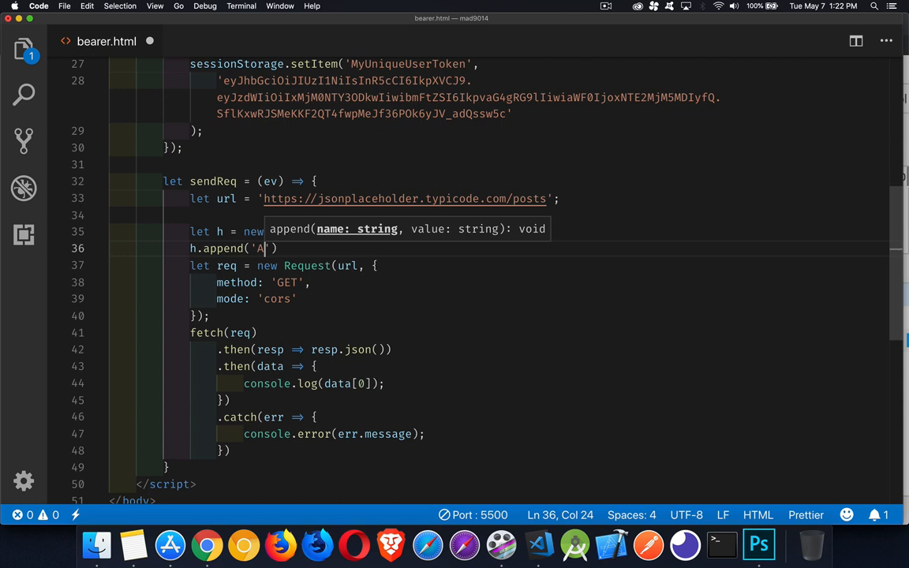
pyautogui.write('uthentication')
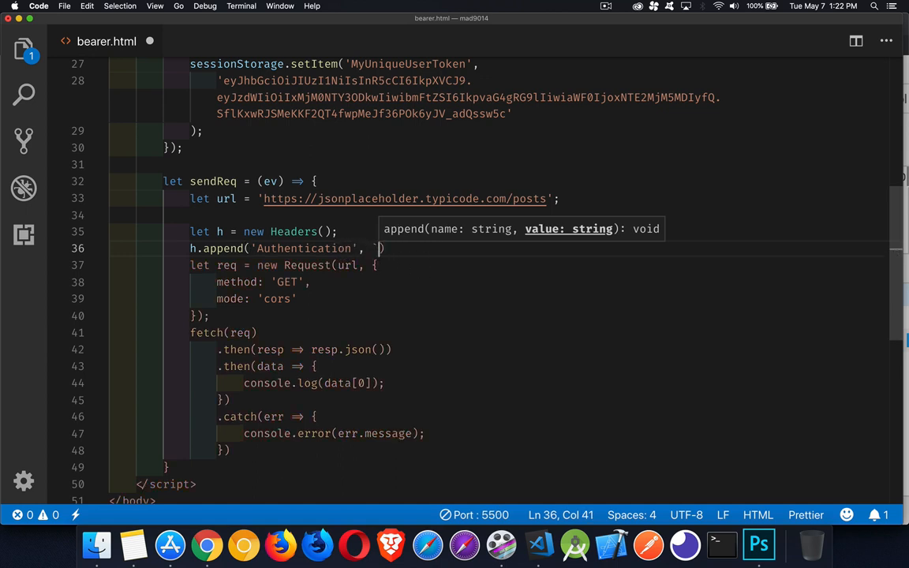
pyautogui.write('Bea')
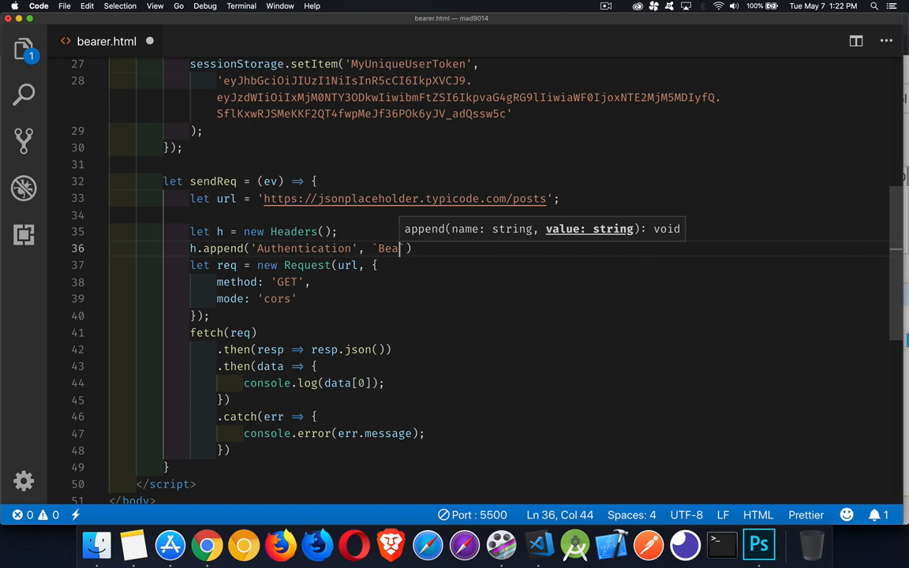
pyautogui.write('rer')
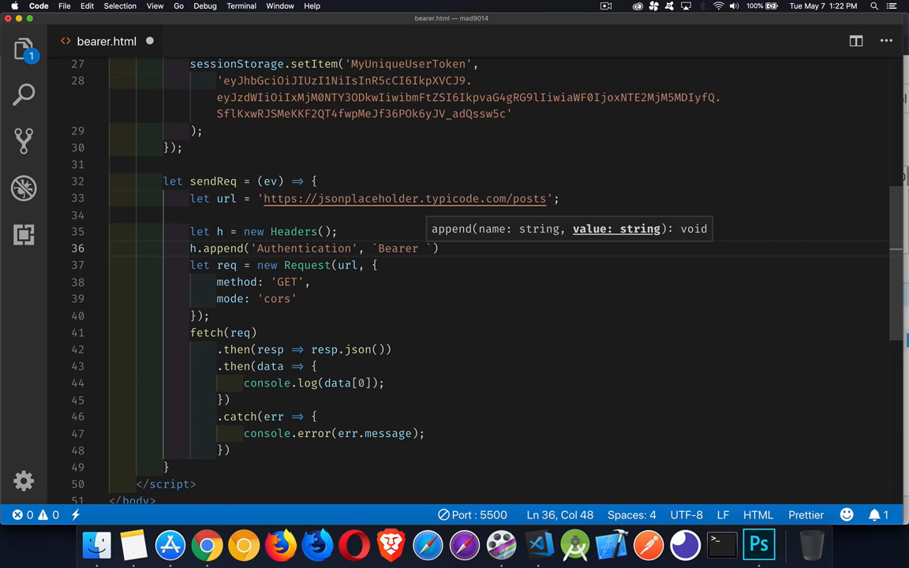
pyautogui.write('${')
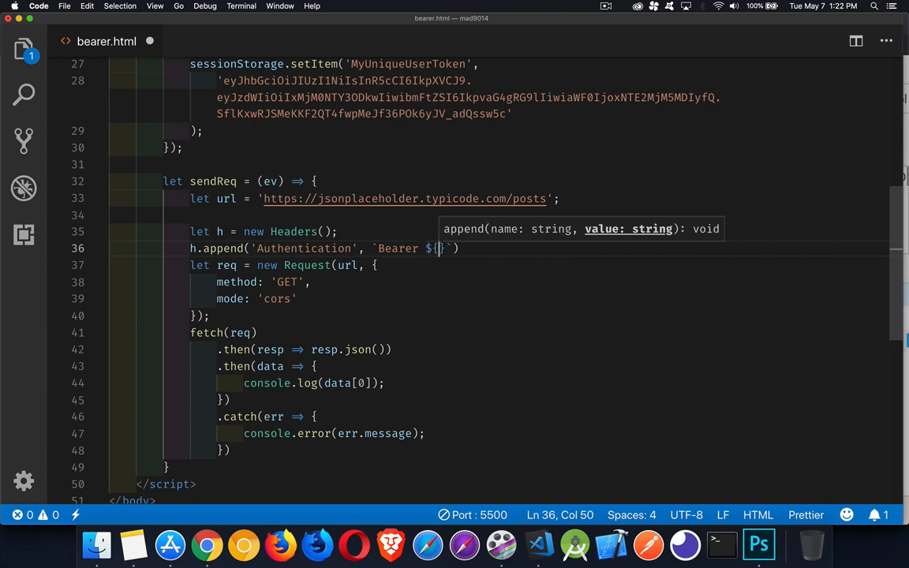
pyautogui.write('token')
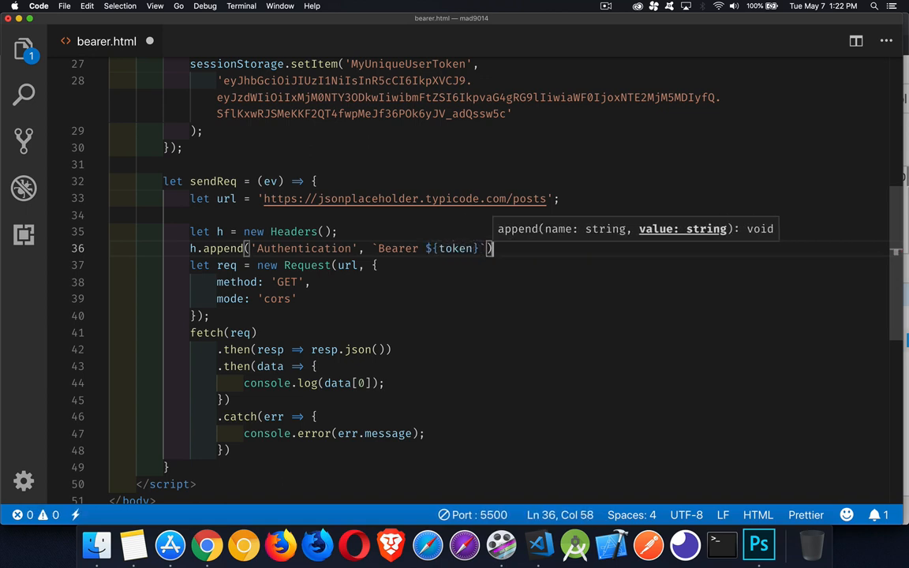
pyautogui.write(')')
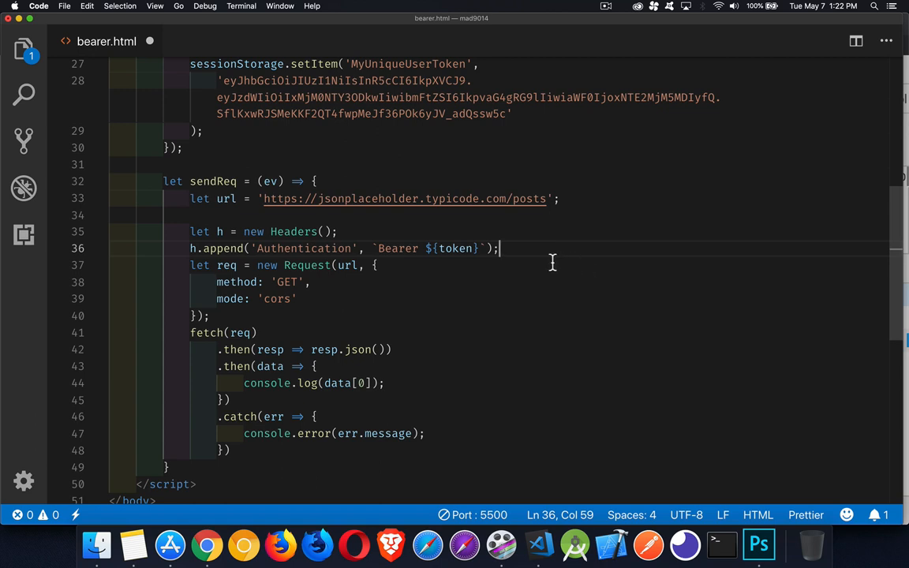
pyautogui.moveTo(302, 247)
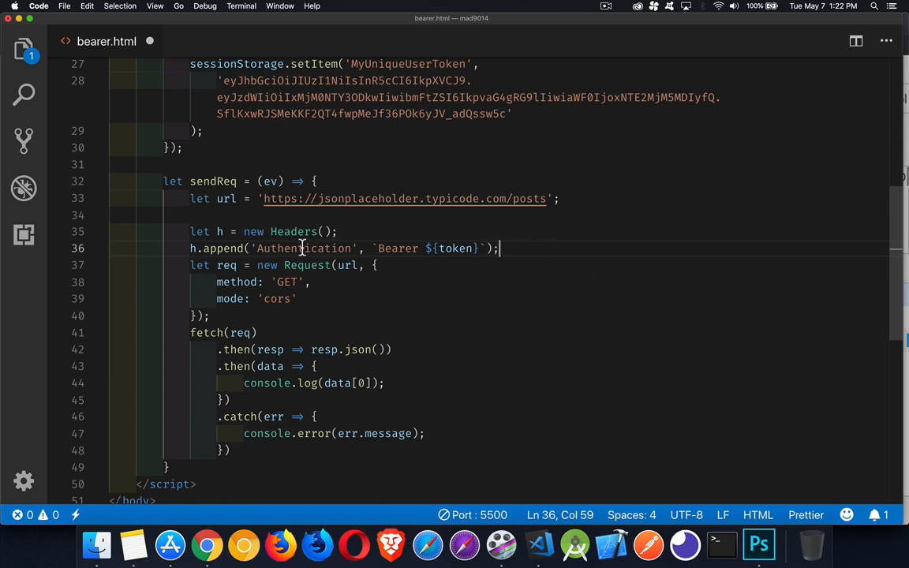
pyautogui.moveTo(379, 239)
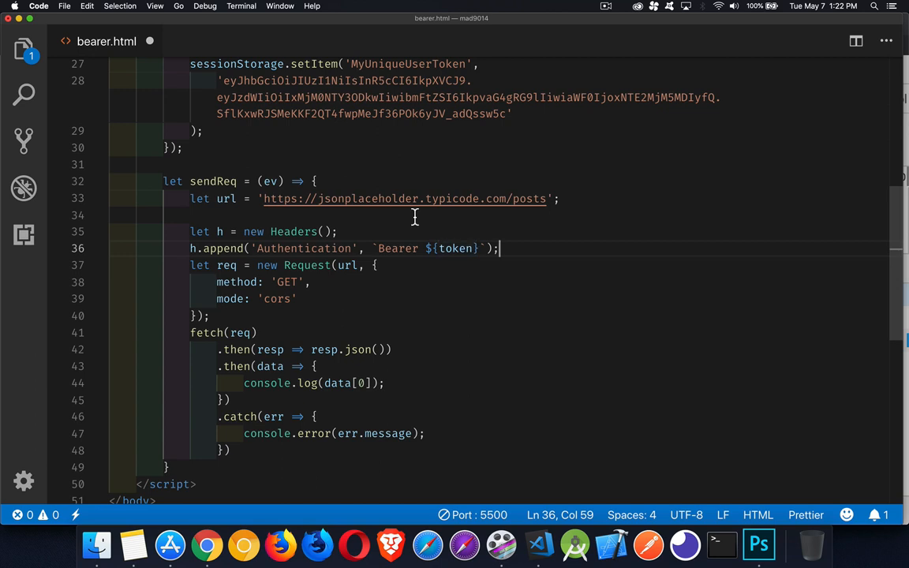
# Add let token = sessionStorage.getItem('MyUniqueUserToken') above the Headers line
pyautogui.click(194, 215)
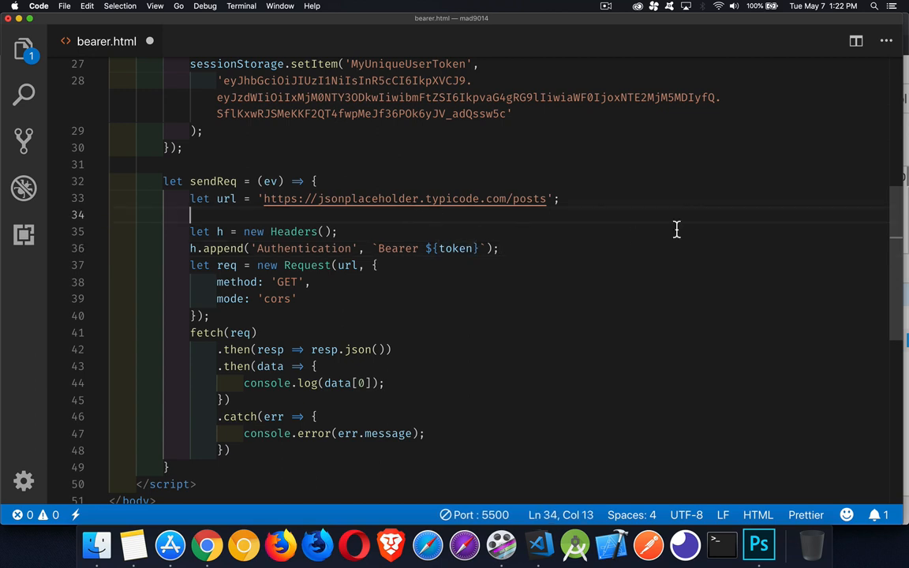
pyautogui.write('le')
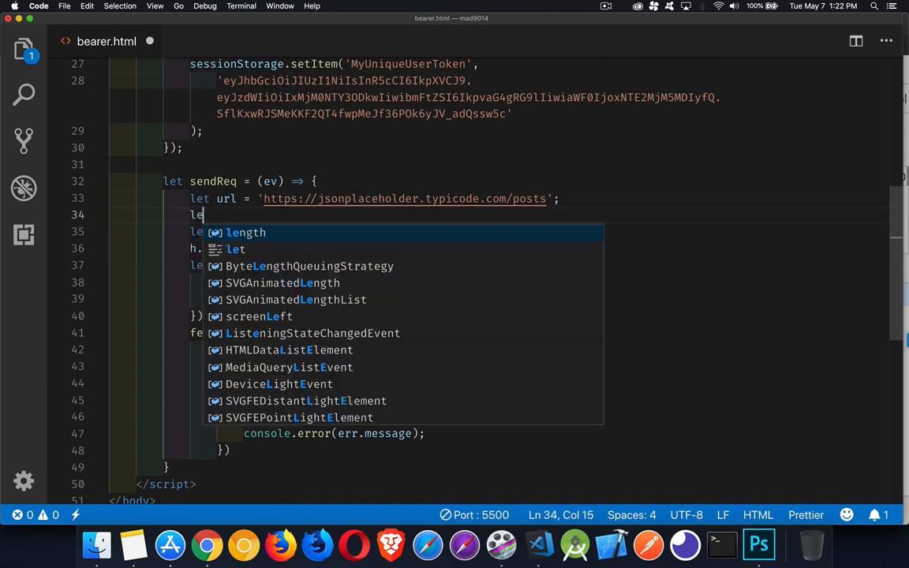
pyautogui.write('toek')
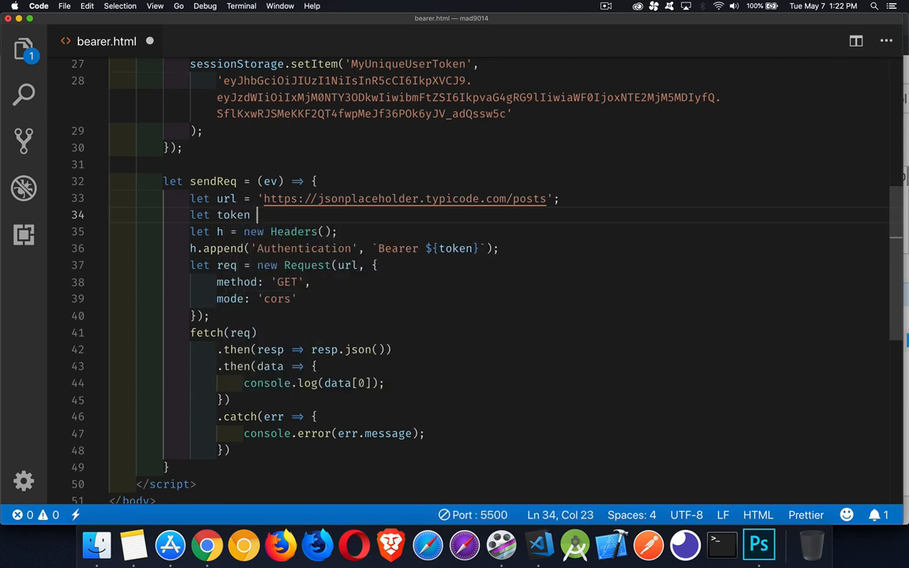
pyautogui.write('=')
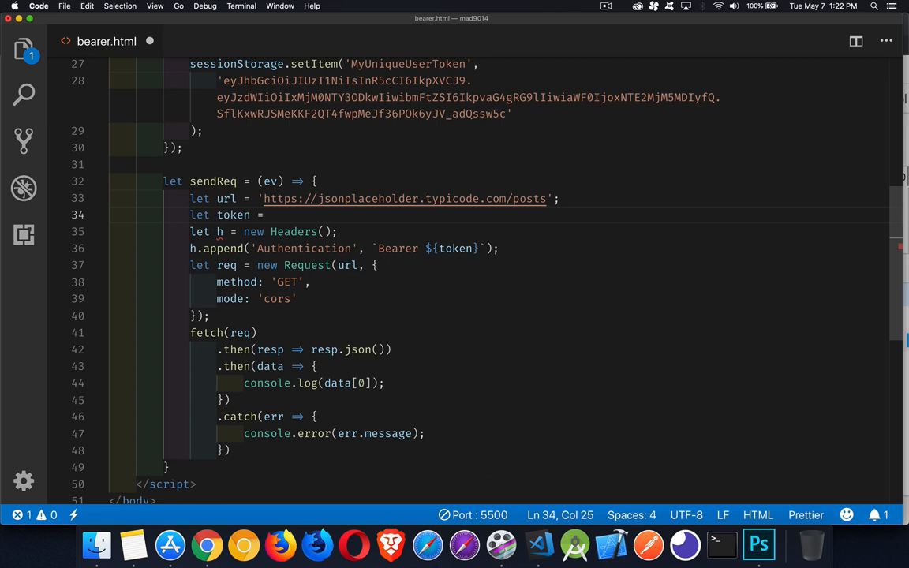
pyautogui.write('sessionStorage')
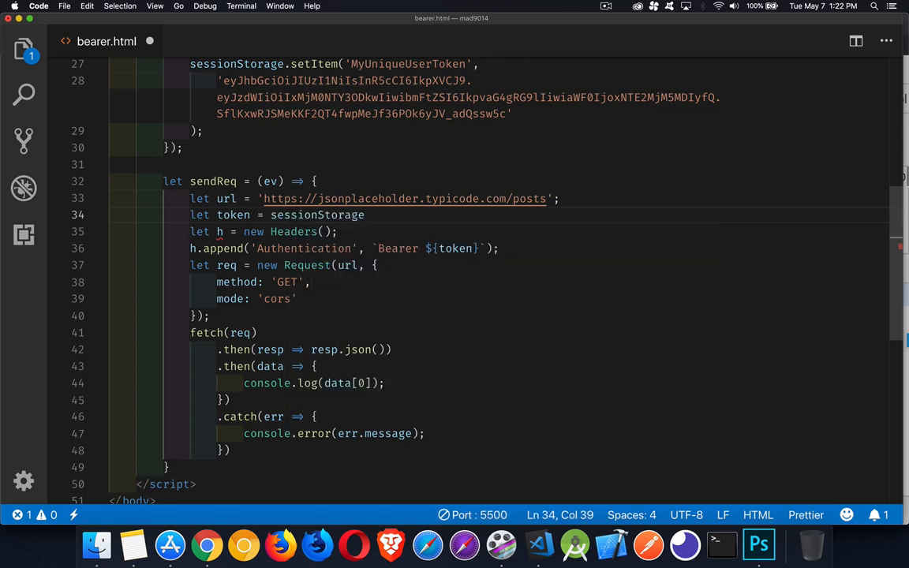
pyautogui.write('.getItem()')
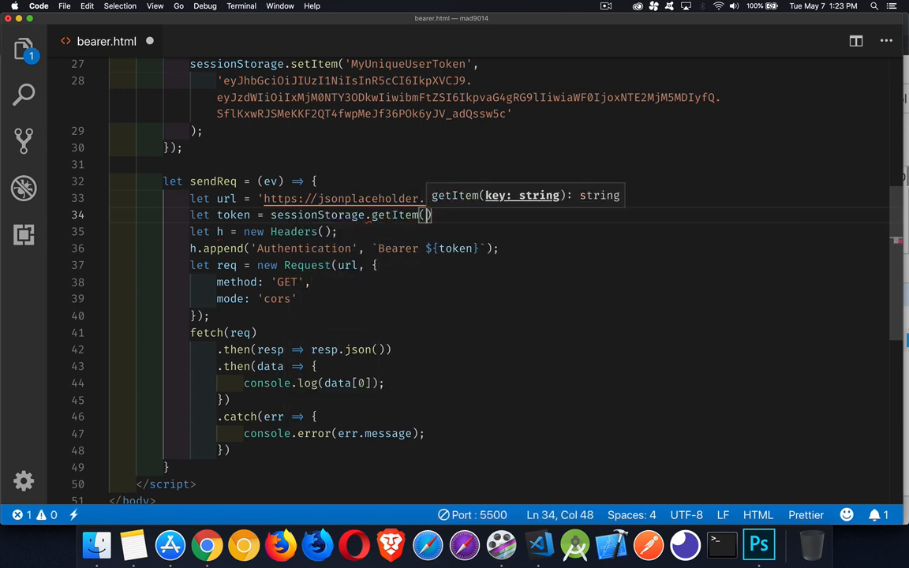
pyautogui.doubleClick(408, 66)
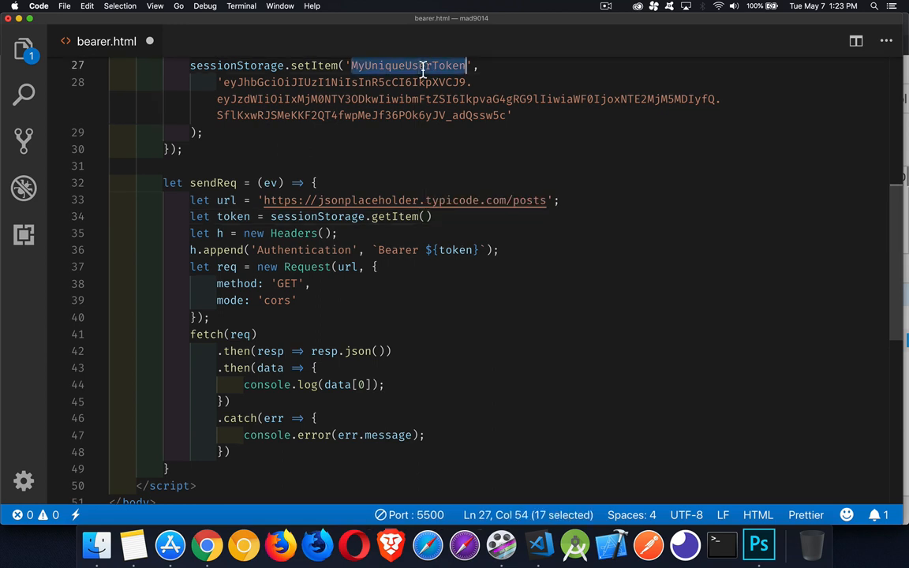
pyautogui.click(424, 216)
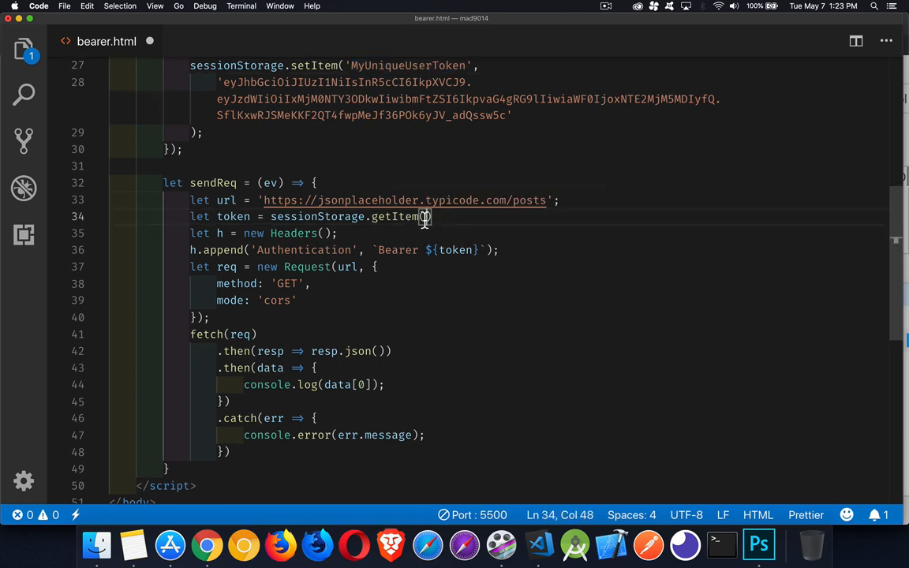
pyautogui.write("'MyUniqueUserToken'")
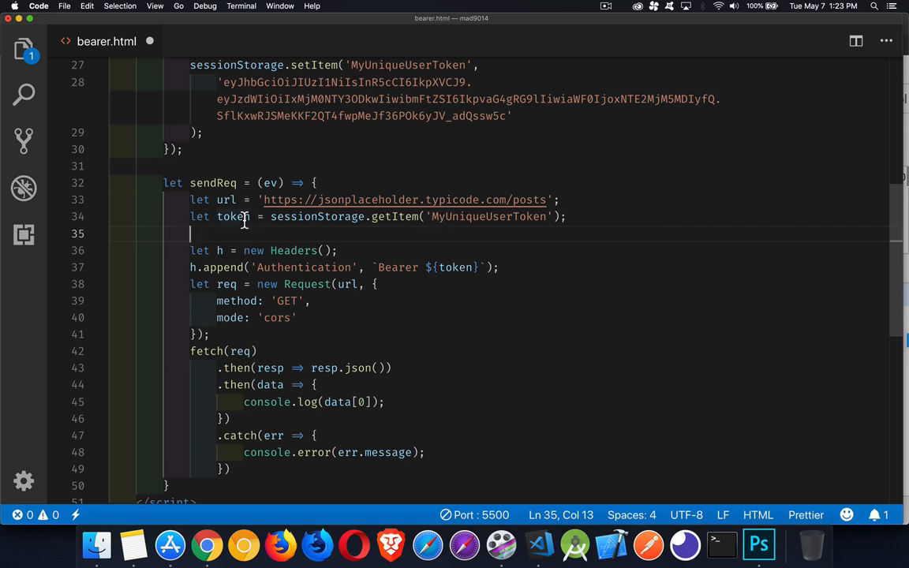
# Wrap the sessionStorage.getItem call on the token line in JSON.parse
pyautogui.doubleClick(318, 217)
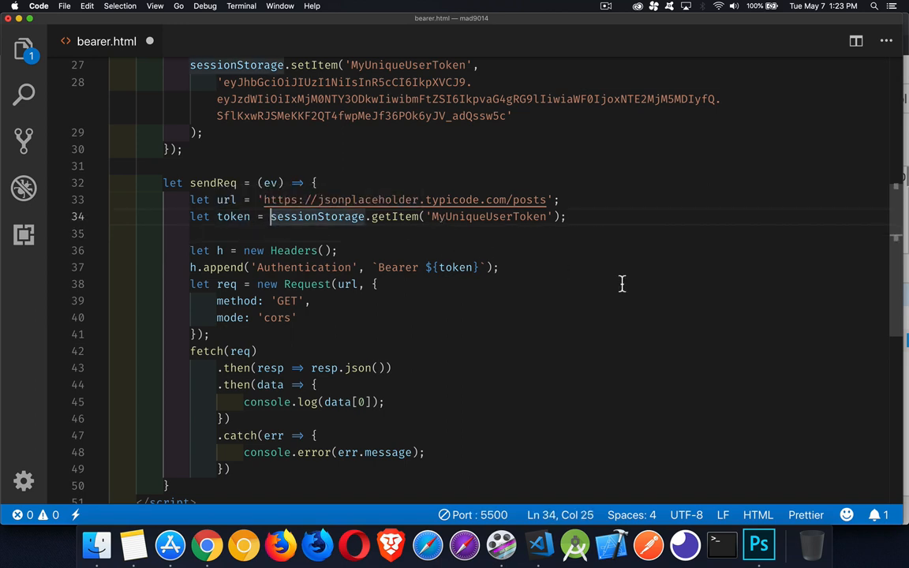
pyautogui.write('JSON.')
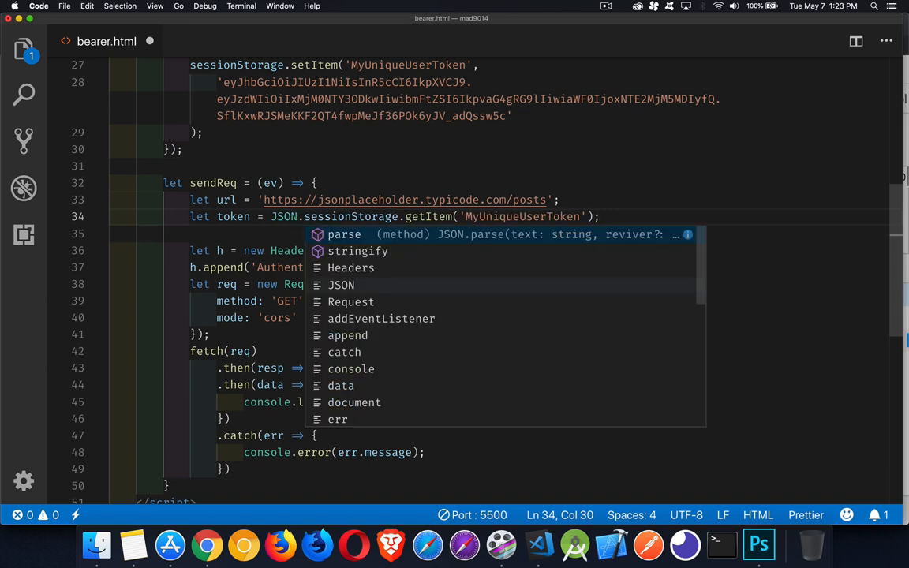
pyautogui.click(344, 234)
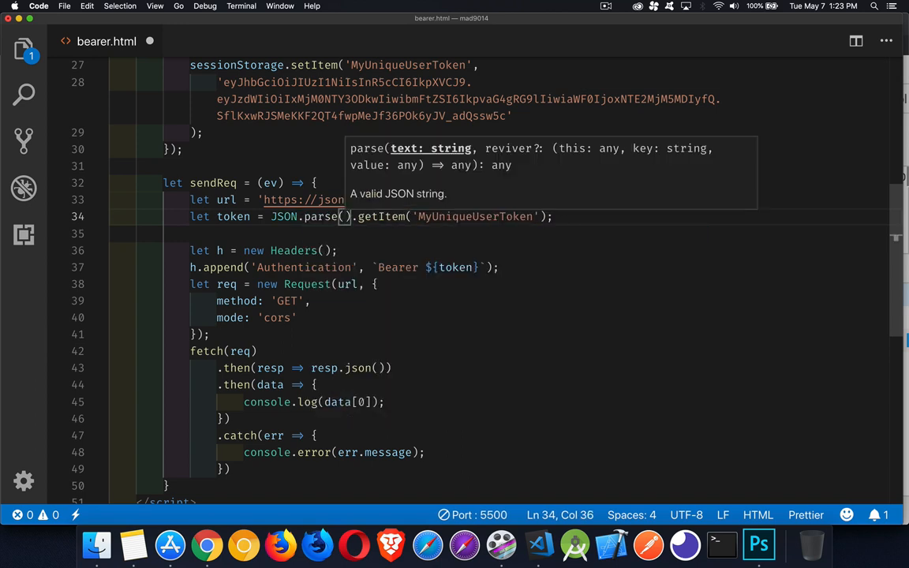
pyautogui.write('ses')
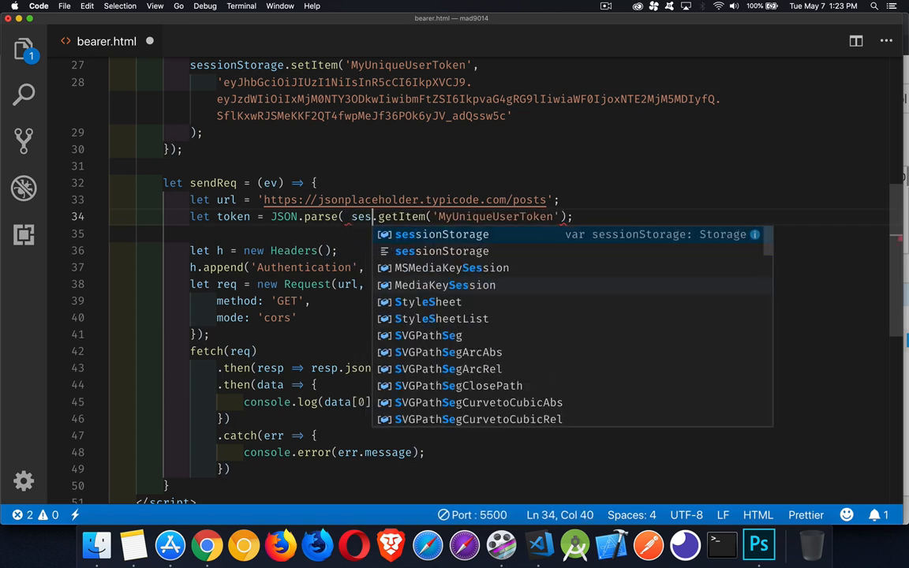
pyautogui.press('Tab')
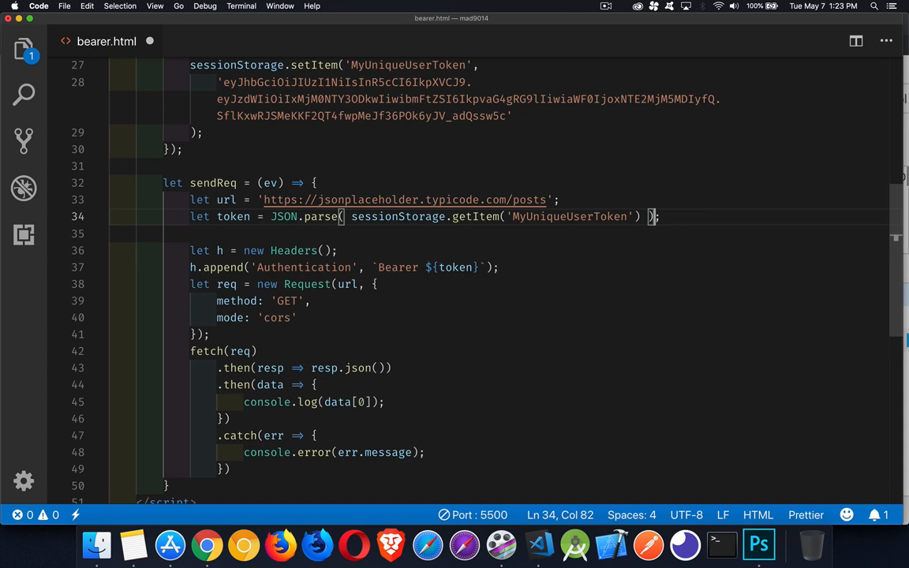
pyautogui.moveTo(363, 228)
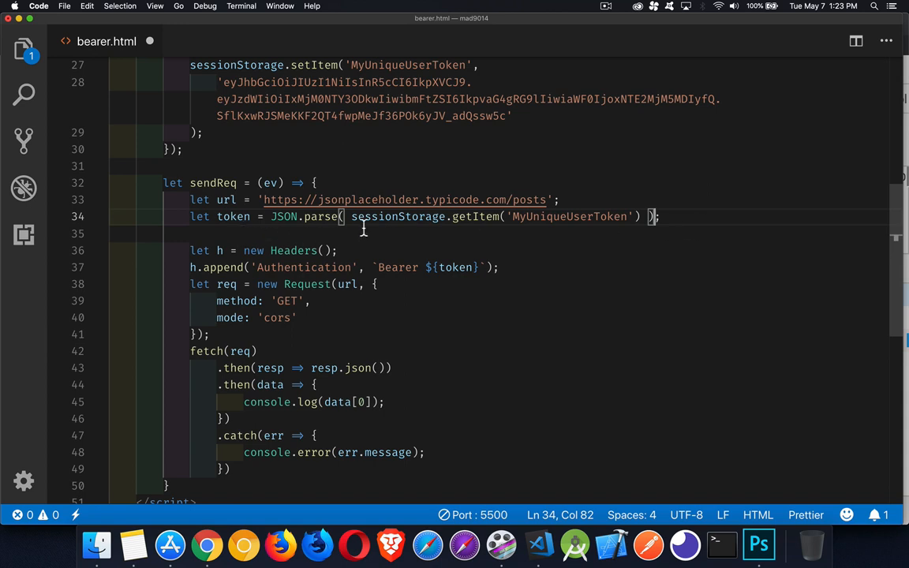
pyautogui.moveTo(351, 216); pyautogui.dragTo(640, 217)
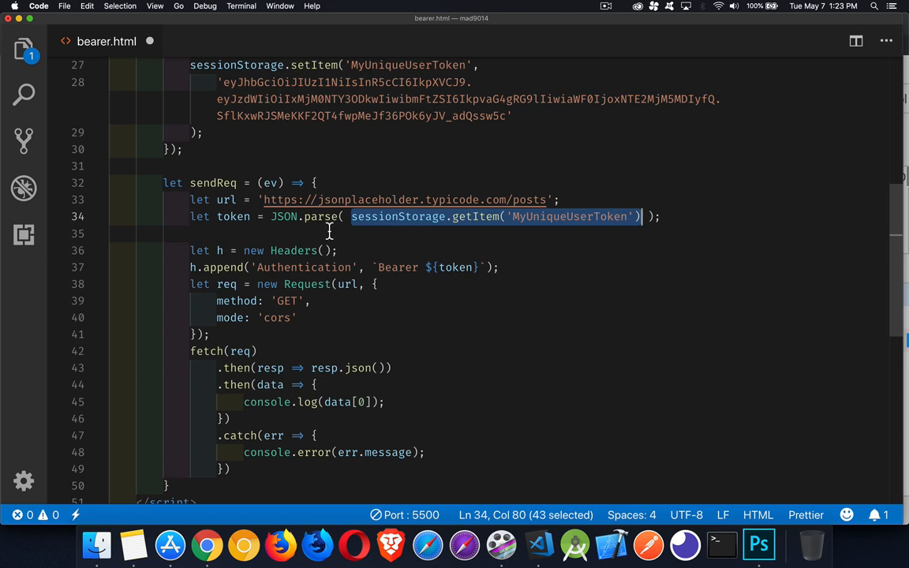
pyautogui.doubleClick(232, 216)
pyautogui.write(',')
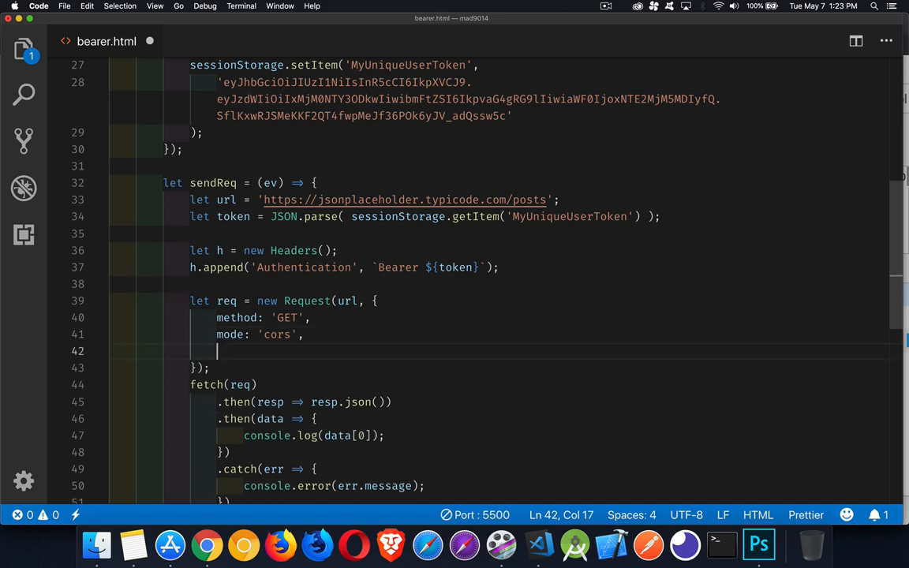
# Add headers: h to the request options and save bearer.html
pyautogui.write('headers: h')
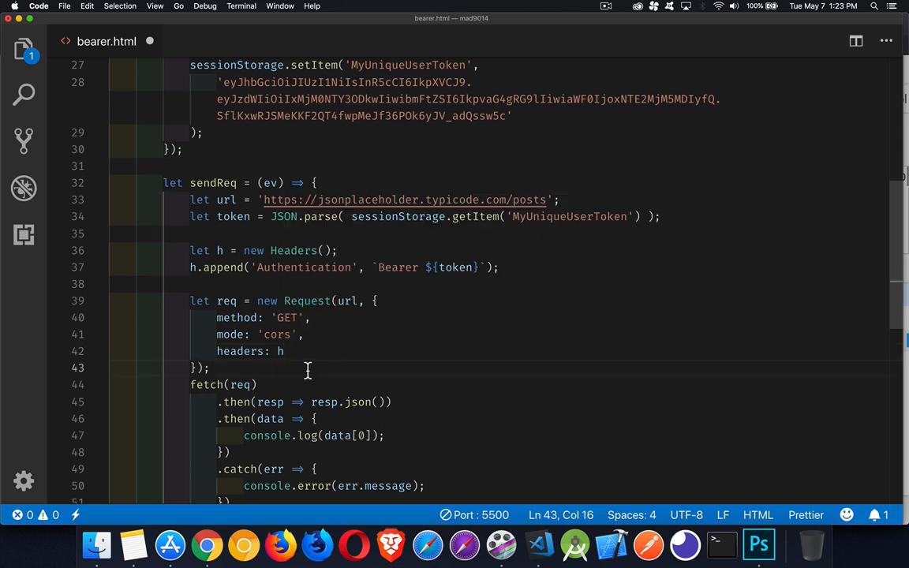
pyautogui.moveTo(289, 275)
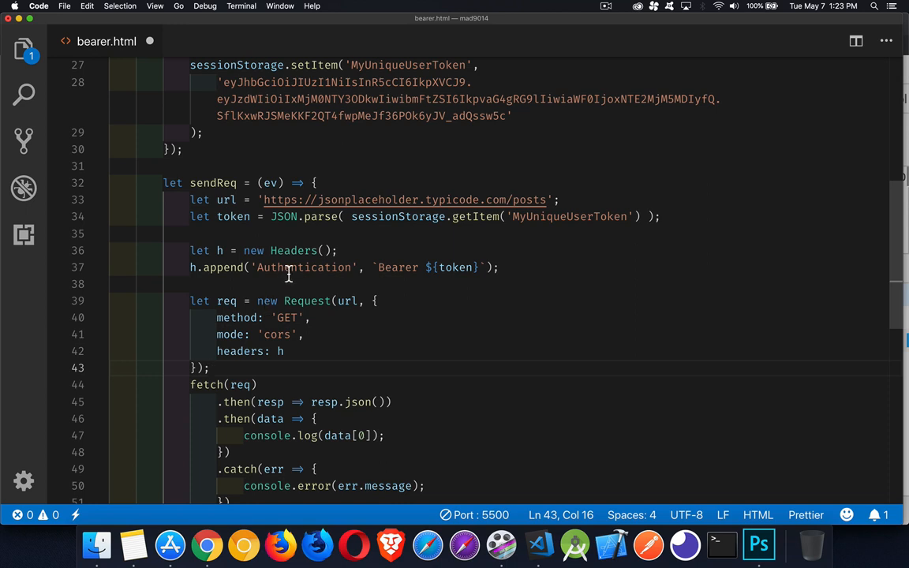
pyautogui.moveTo(412, 258)
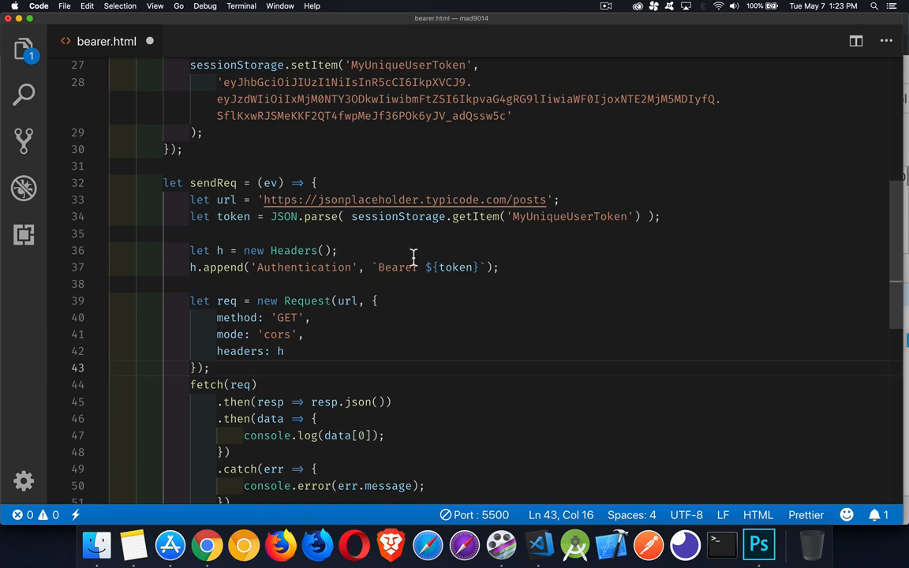
pyautogui.moveTo(448, 282)
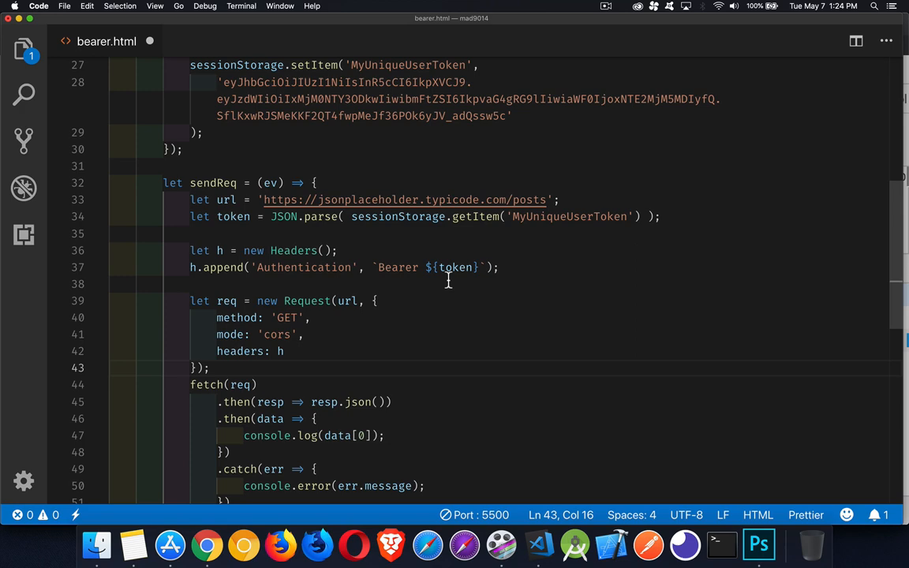
pyautogui.press('cmd+s')
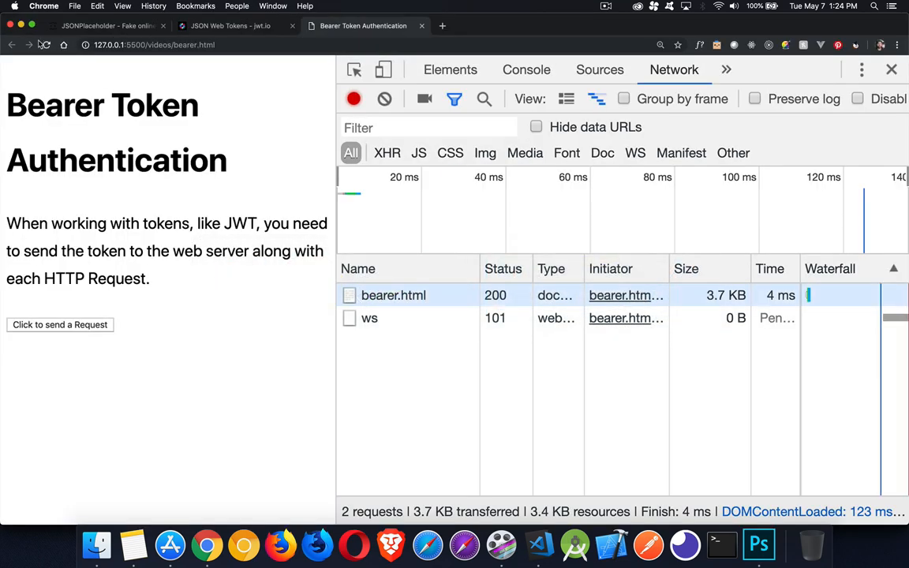
# Reload the bearer page and send the request again
pyautogui.click(45, 44)
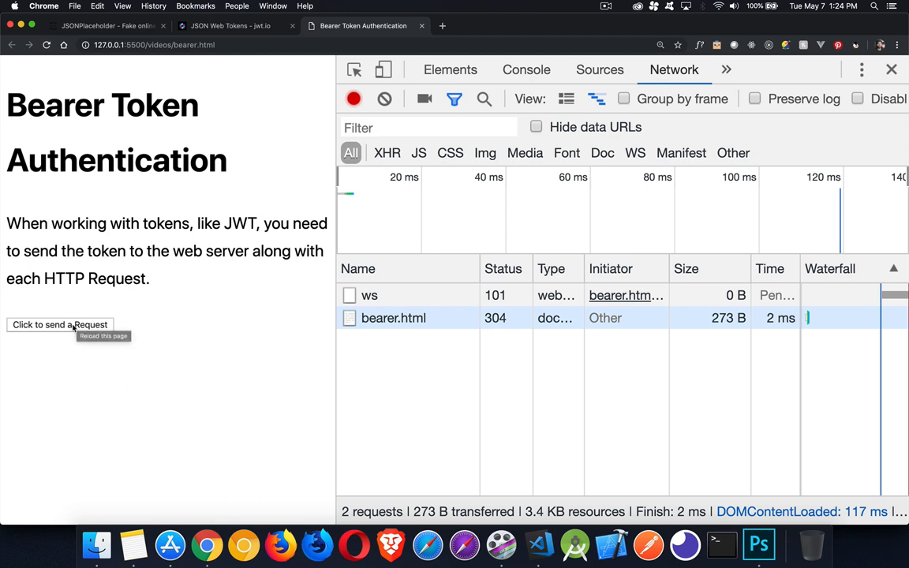
pyautogui.click(60, 324)
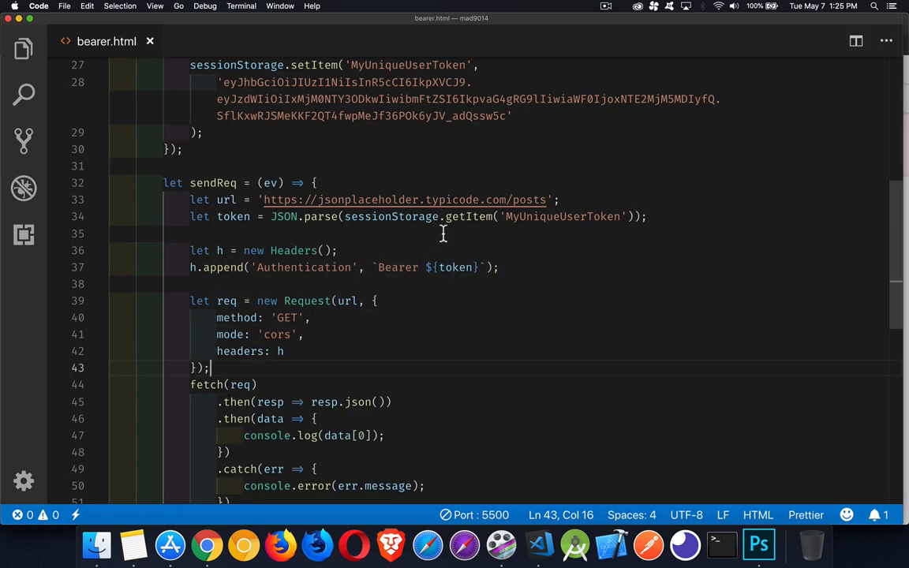
pyautogui.moveTo(515, 239)
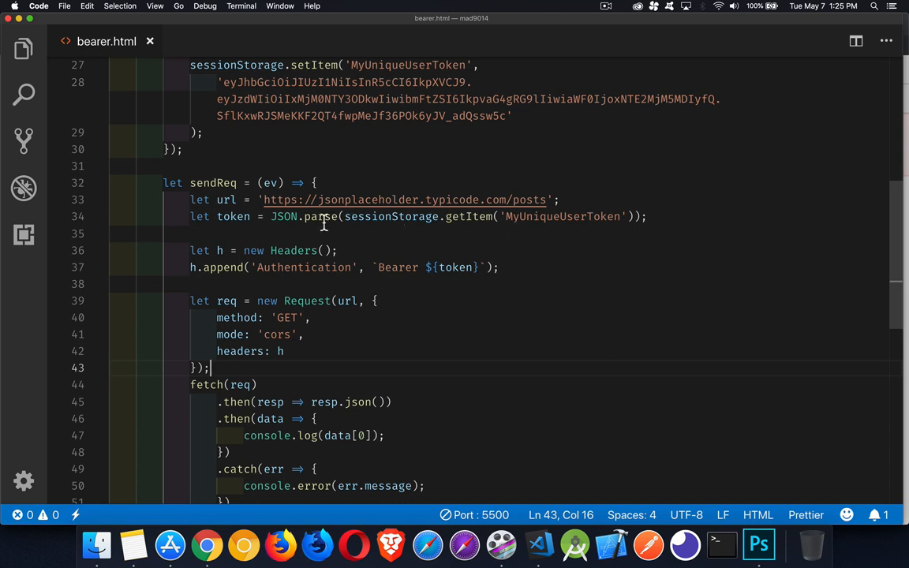
# Wrap the token passed to sessionStorage.setItem in JSON.stringify
pyautogui.doubleClick(321, 216)
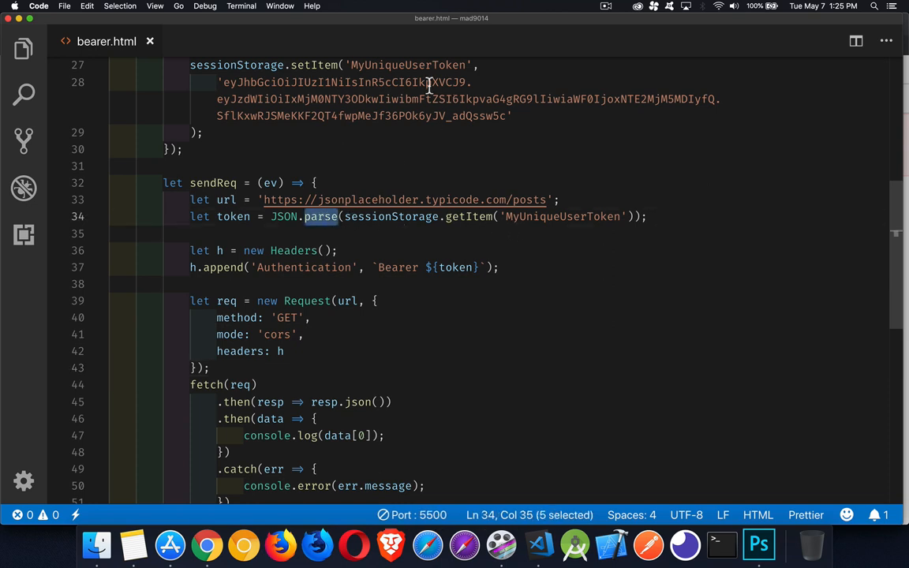
pyautogui.moveTo(384, 118)
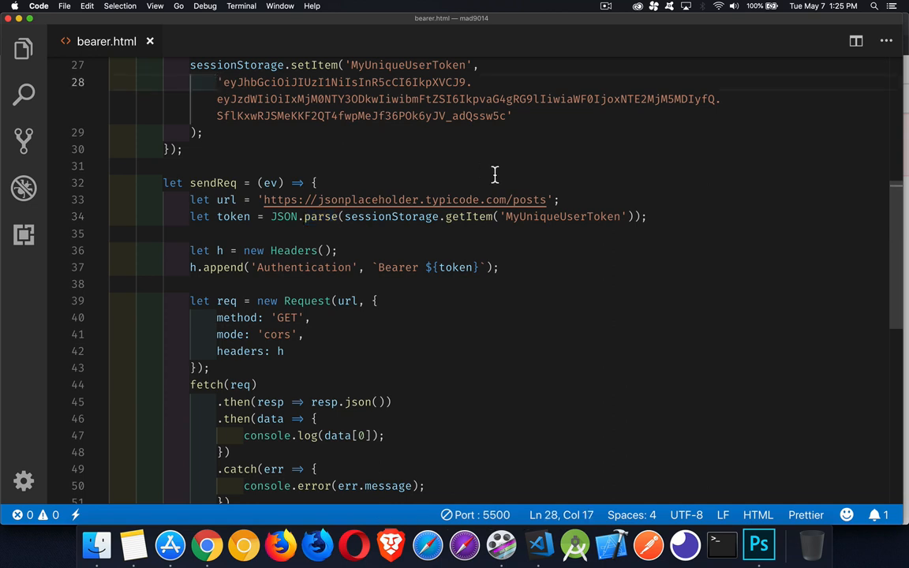
pyautogui.write('JSON.stringify')
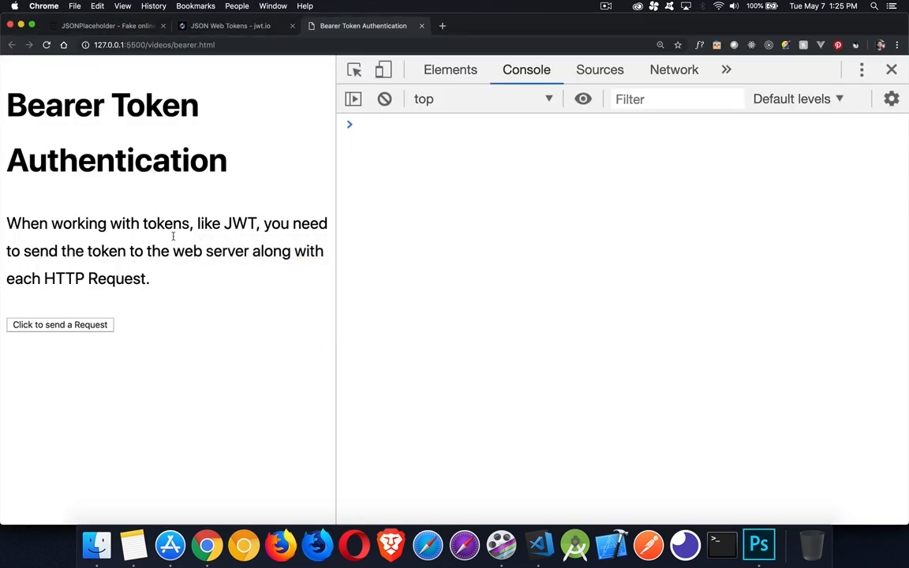
# Send the posts request and find the Bearer token in its Network request headers
pyautogui.click(674, 70)
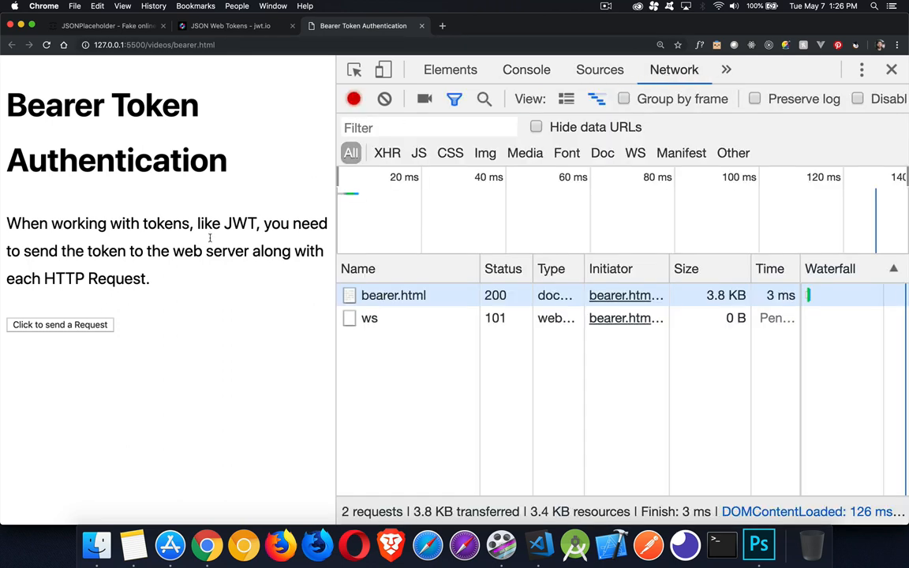
pyautogui.click(59, 324)
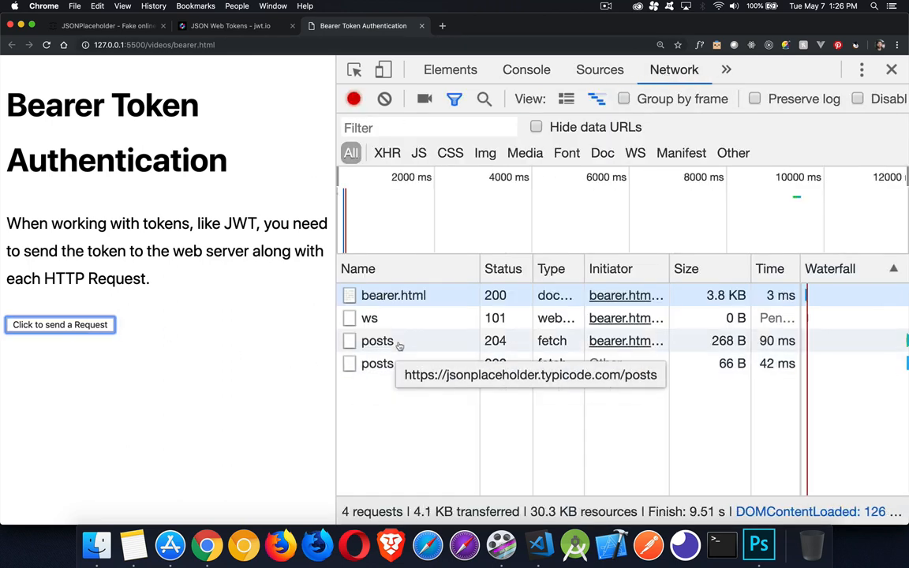
pyautogui.moveTo(495, 363)
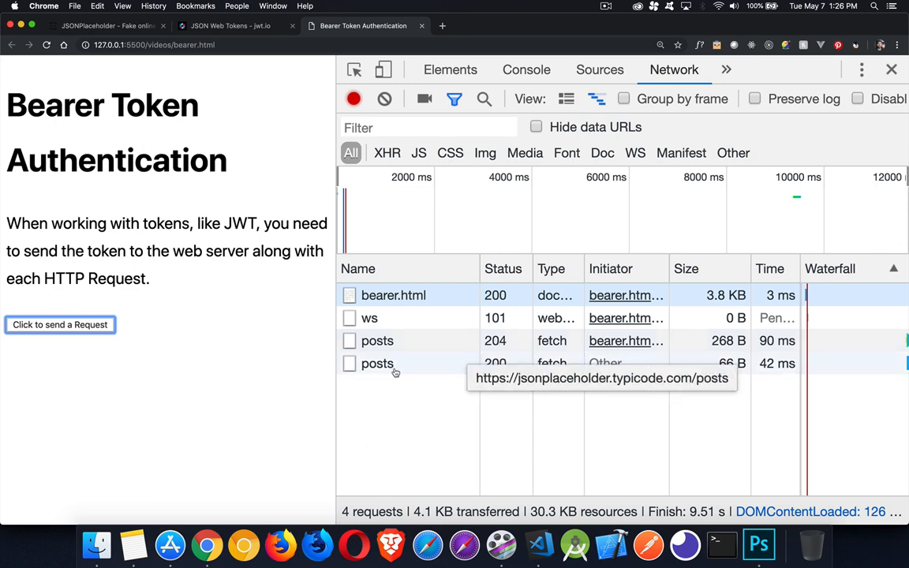
pyautogui.click(377, 363)
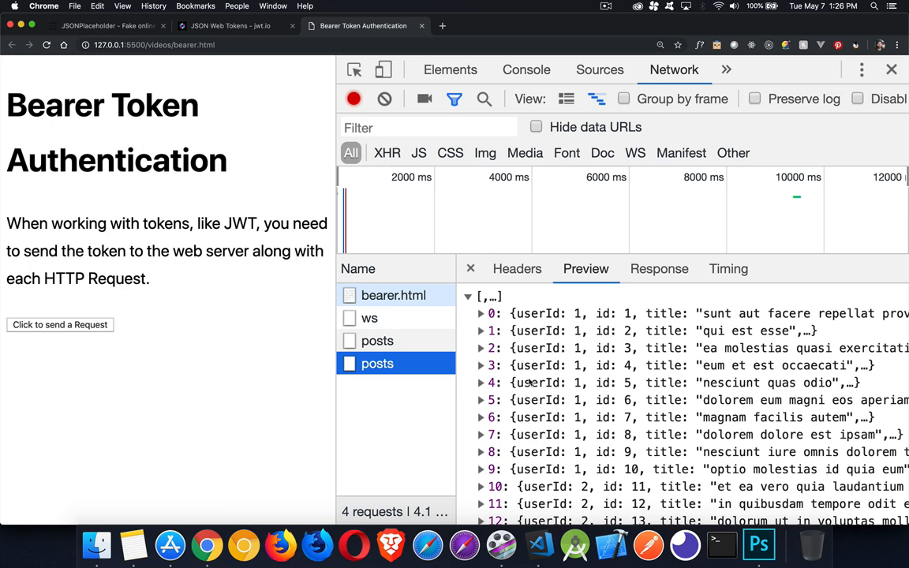
pyautogui.click(517, 269)
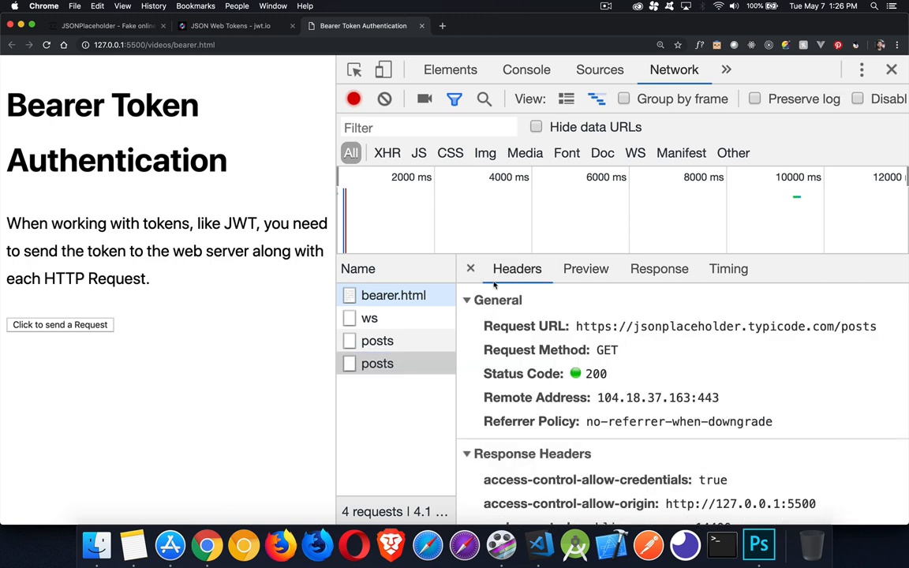
pyautogui.moveTo(535, 339)
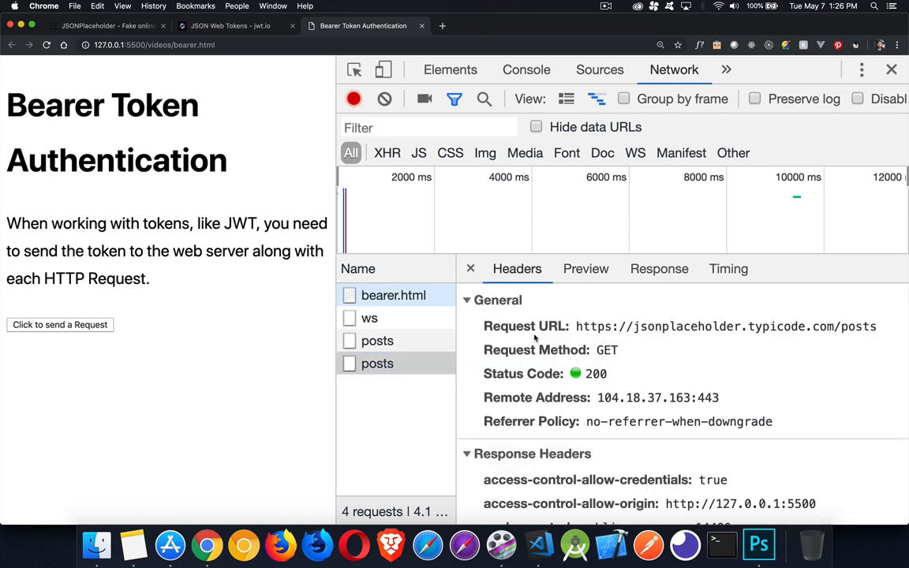
pyautogui.scroll(-3)
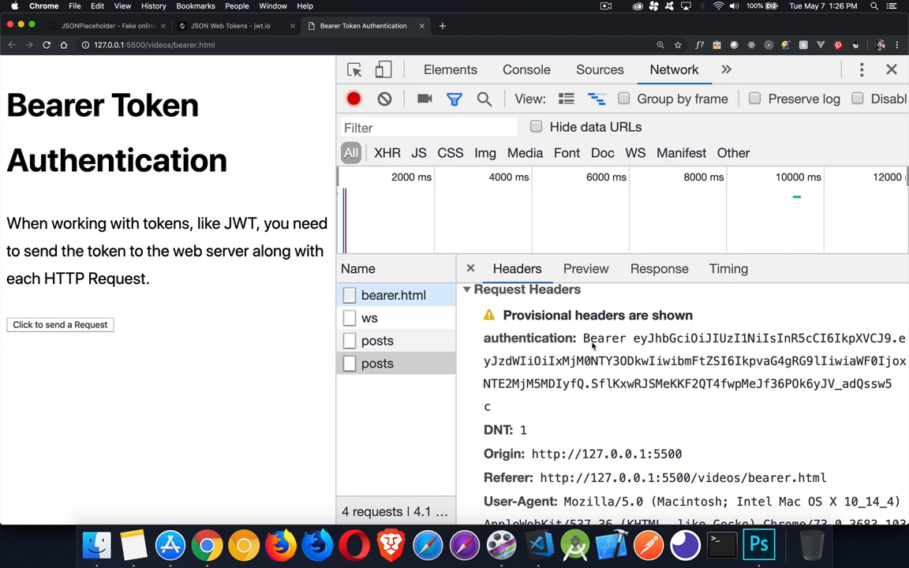
pyautogui.moveTo(632, 337); pyautogui.dragTo(625, 384)
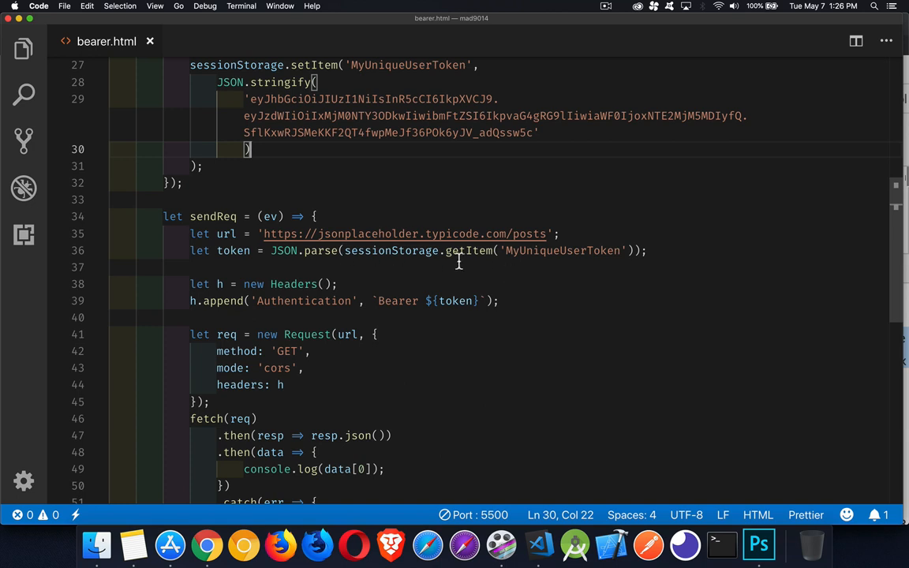
pyautogui.moveTo(474, 176)
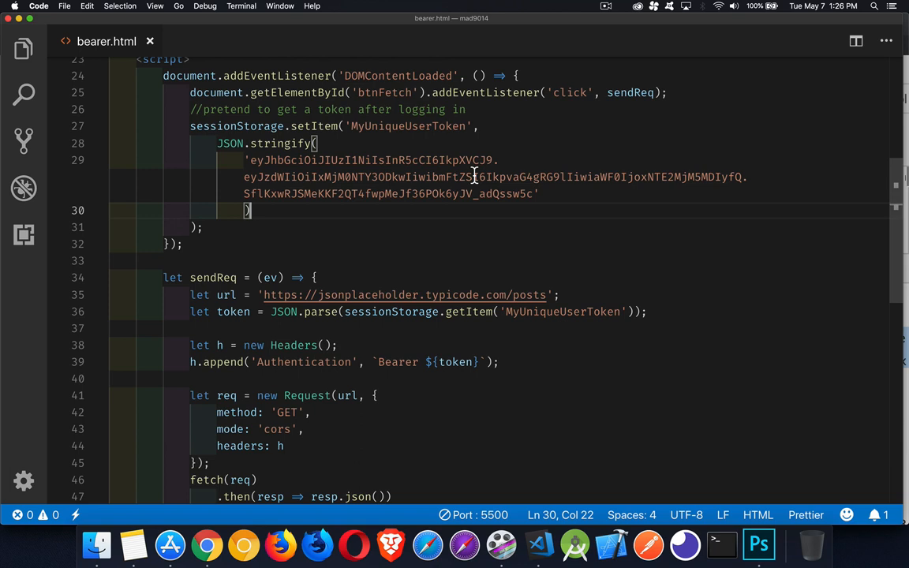
pyautogui.moveTo(343, 362)
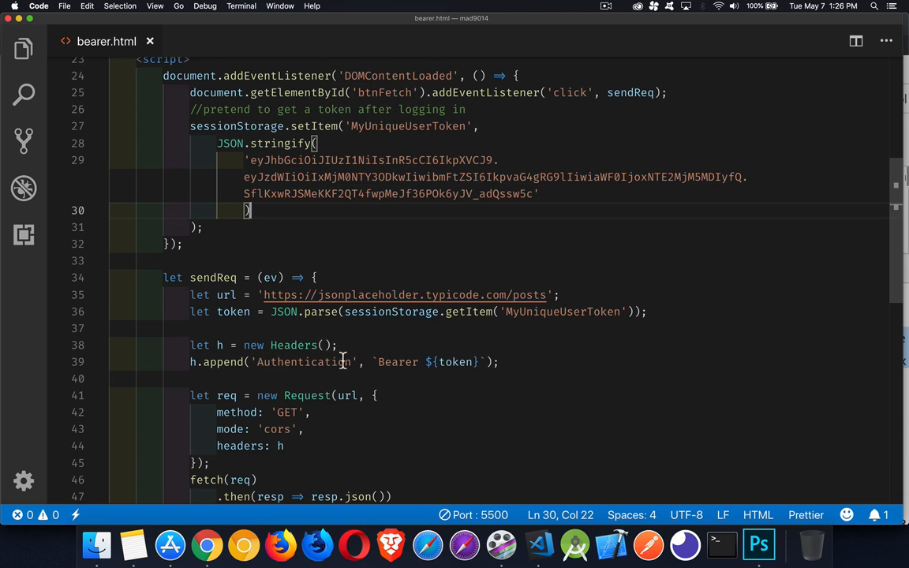